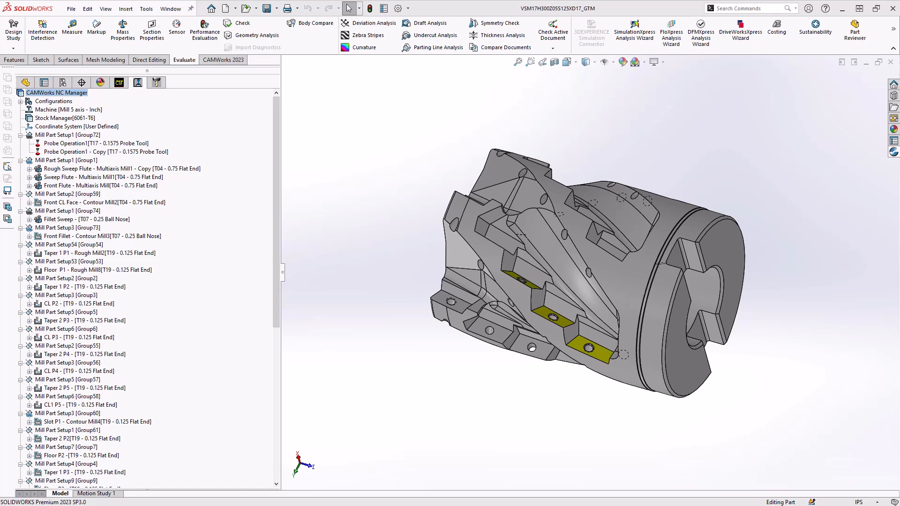
mouse_move(352, 206)
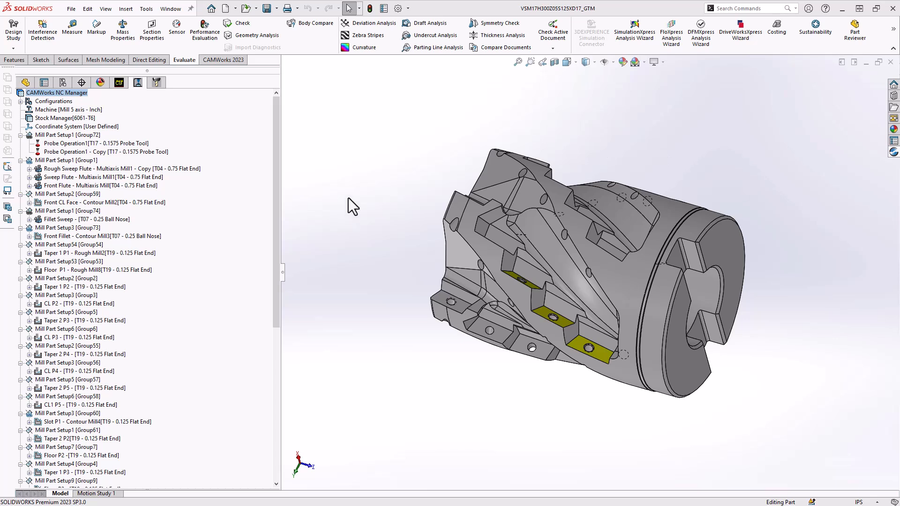
mouse_move(185, 286)
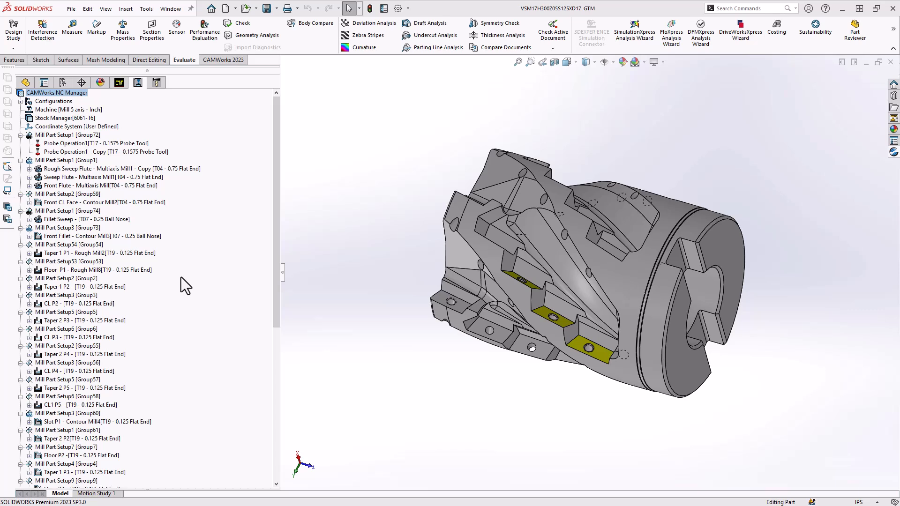
mouse_move(319, 199)
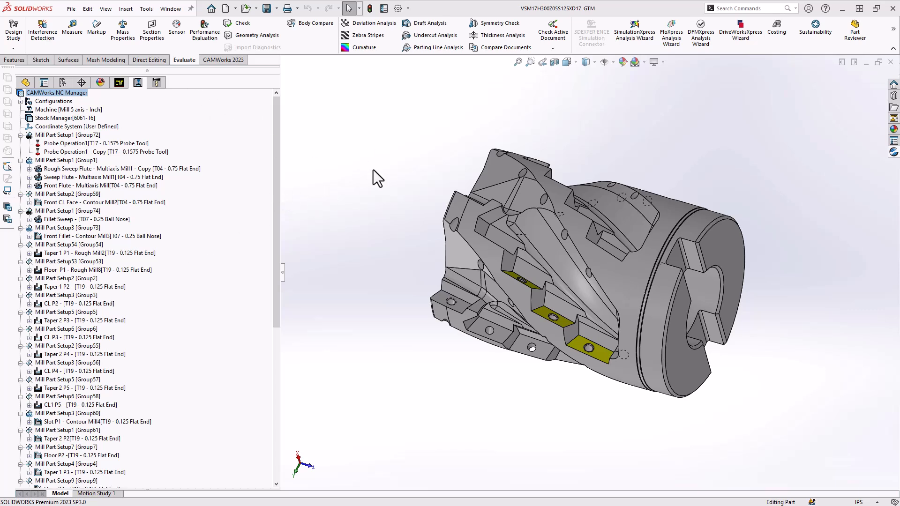
mouse_move(74, 22)
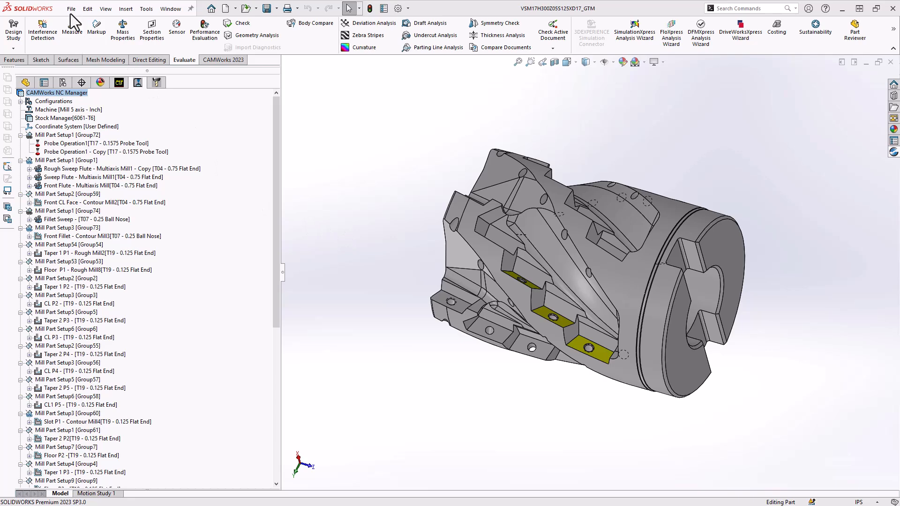
Step: Make a new assembly from the milling cutter part, fixed at the origin
click(71, 8)
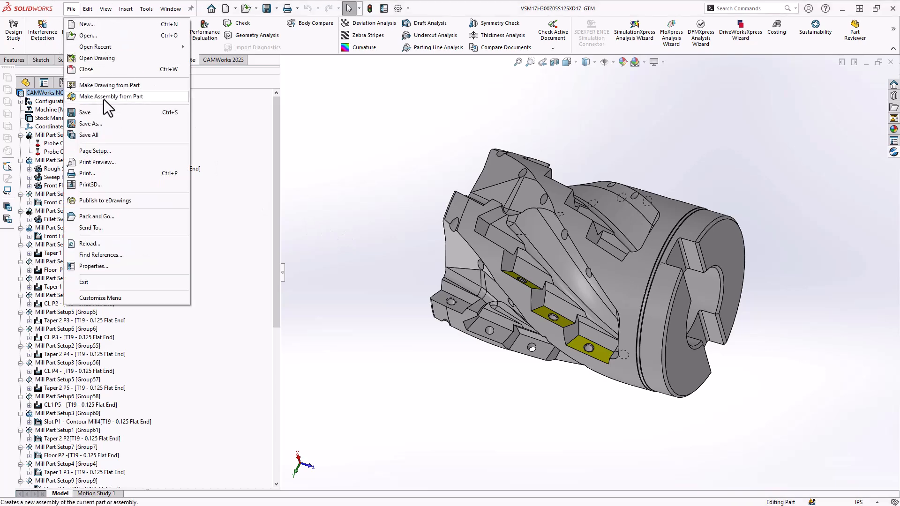
click(111, 95)
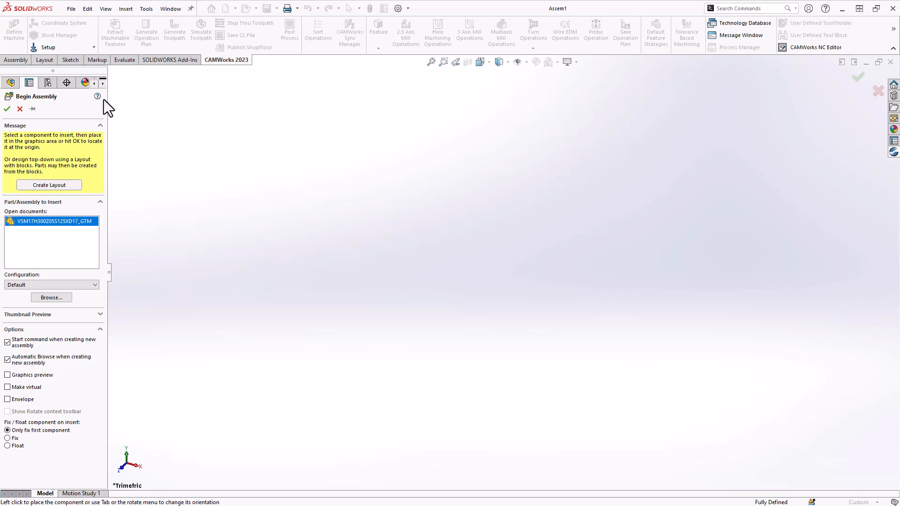
mouse_move(447, 271)
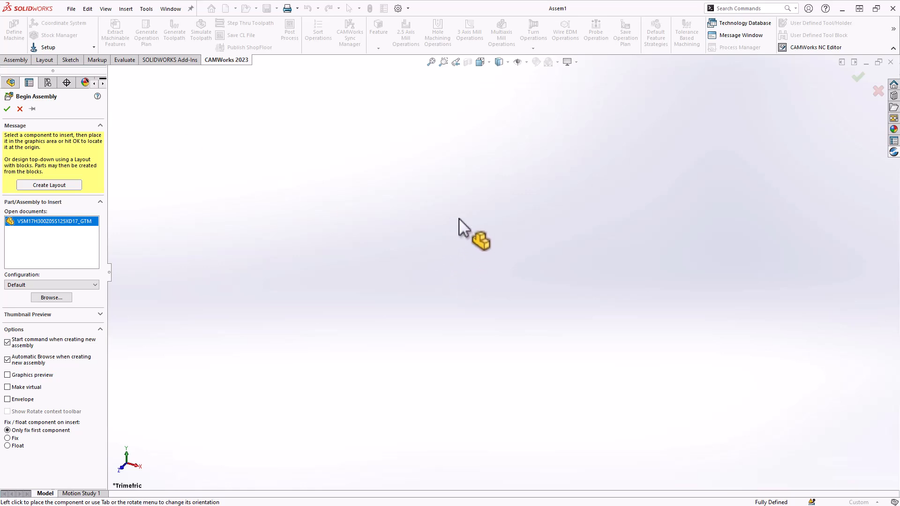
mouse_move(464, 238)
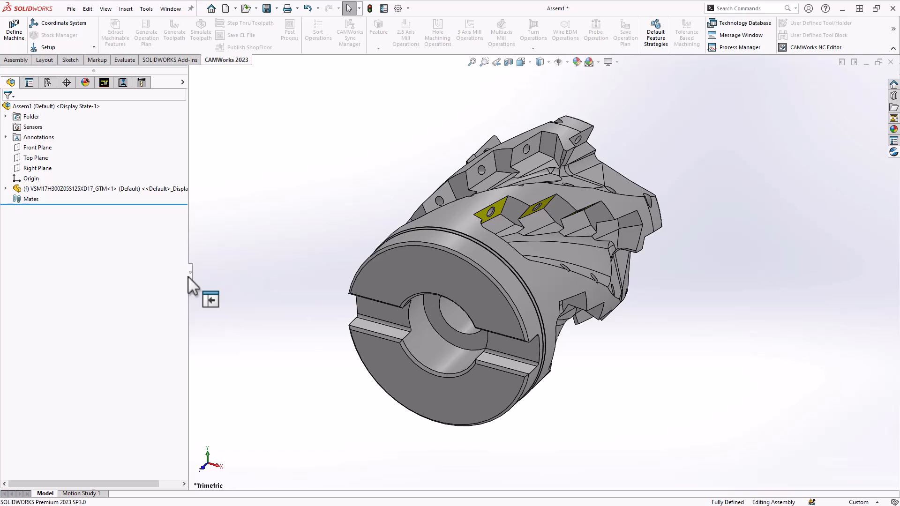
mouse_move(217, 258)
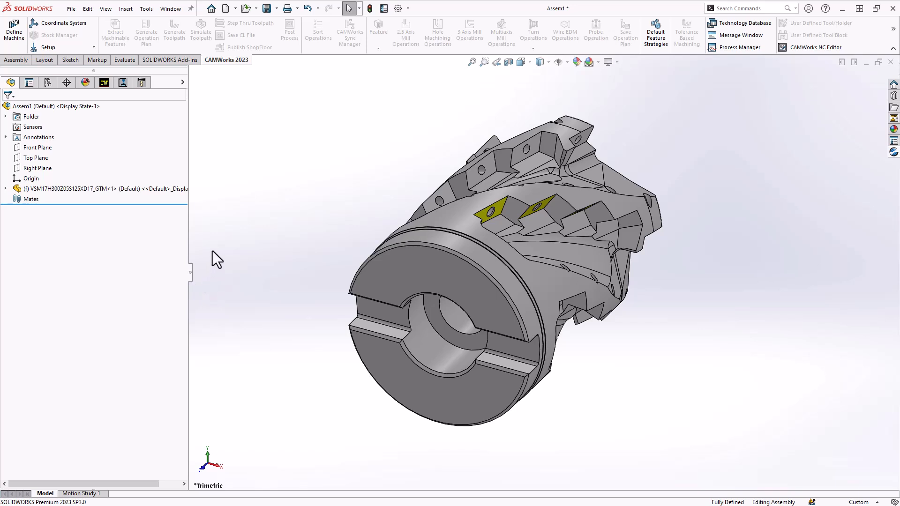
mouse_move(277, 190)
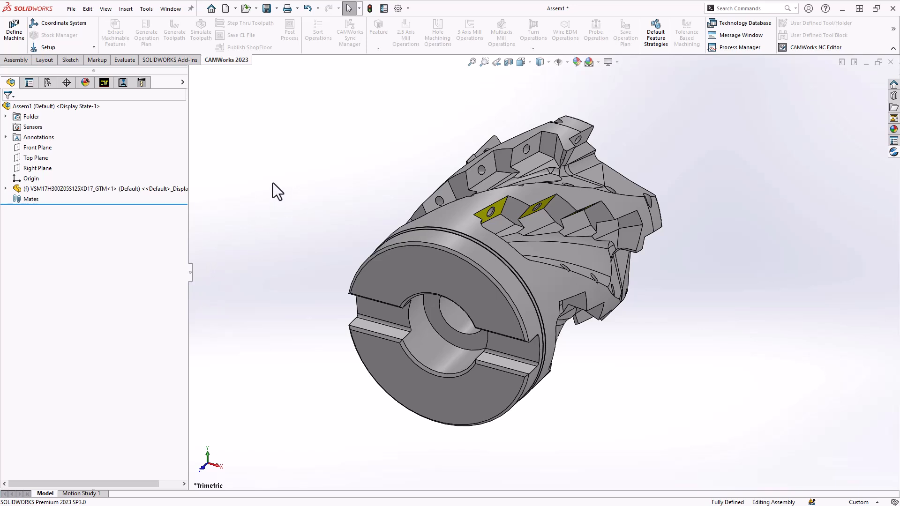
click(41, 107)
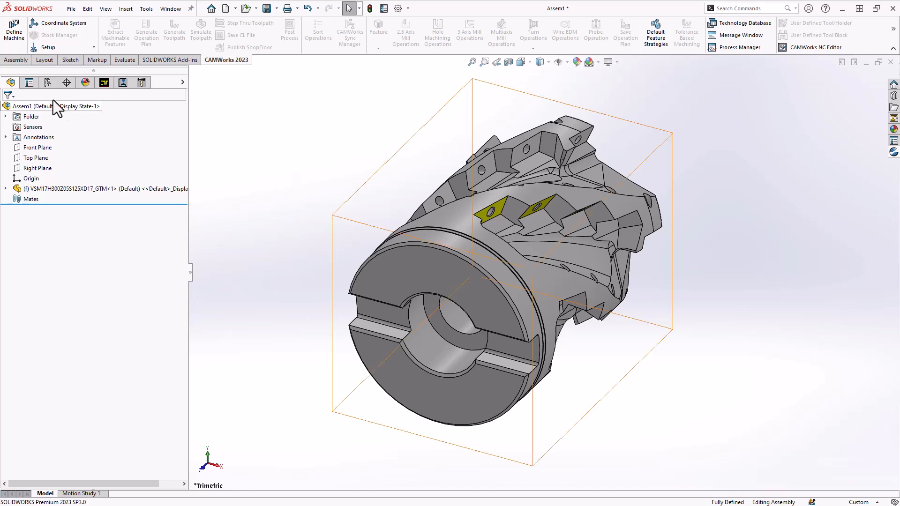
Step: Insert the Fixture part into the assembly and place it beside the cutter
click(16, 59)
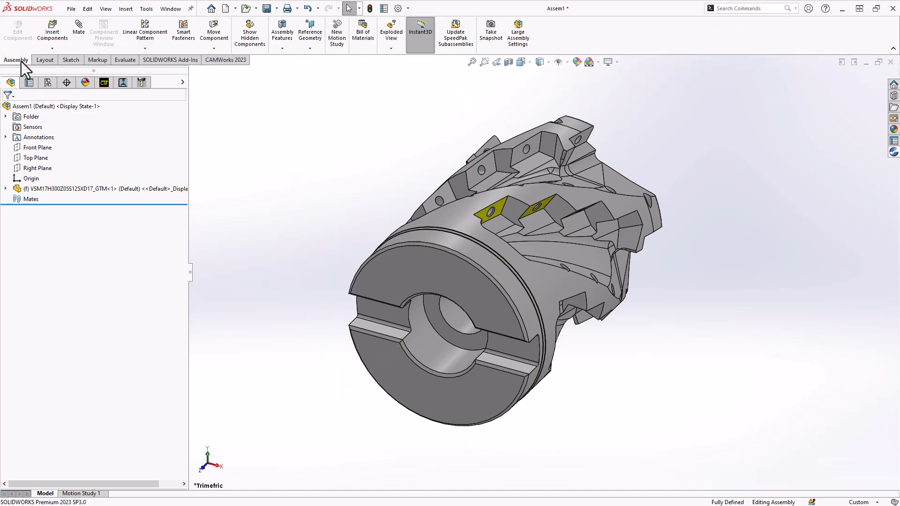
click(52, 31)
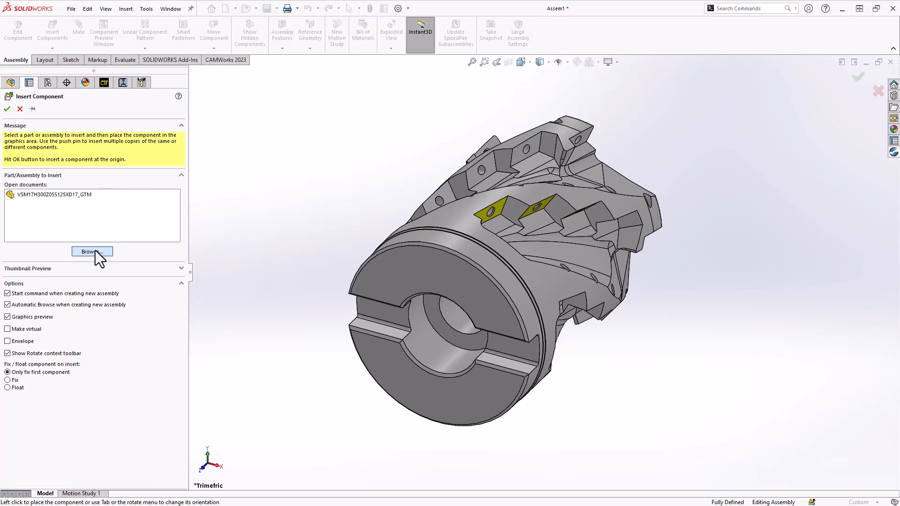
click(92, 251)
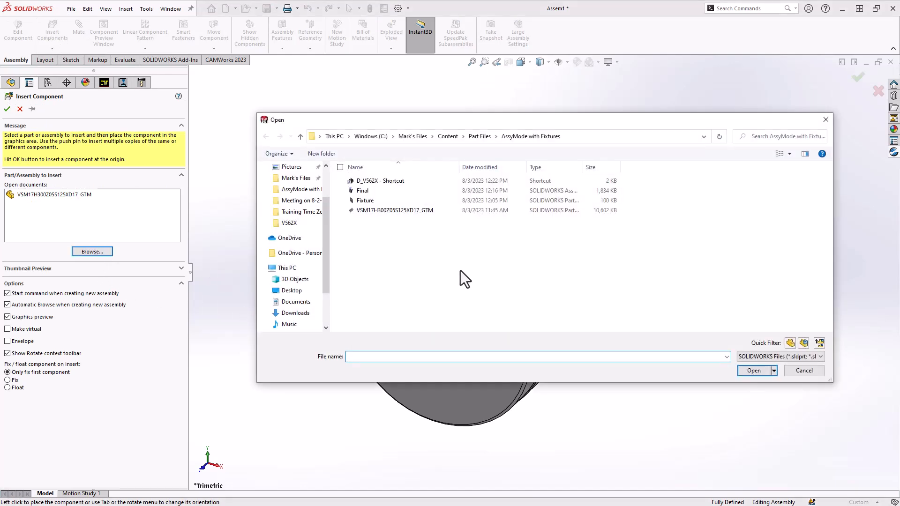
click(365, 200)
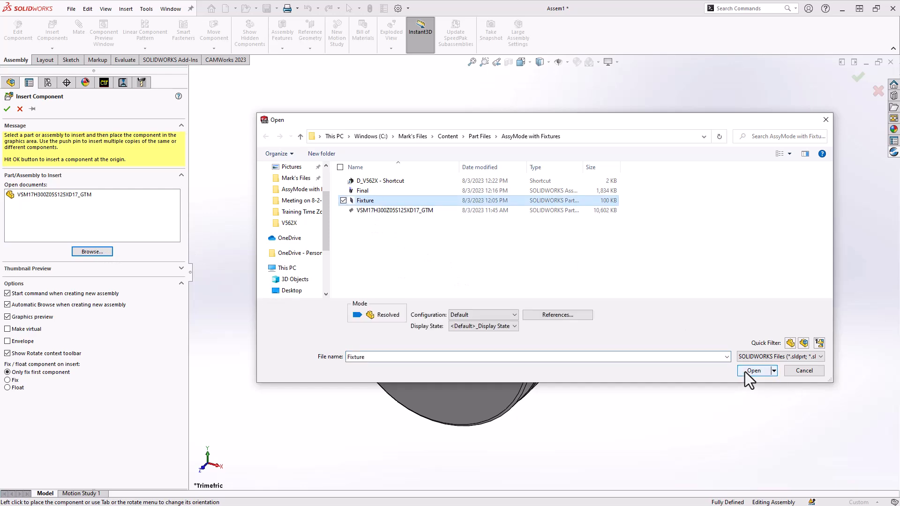
click(754, 371)
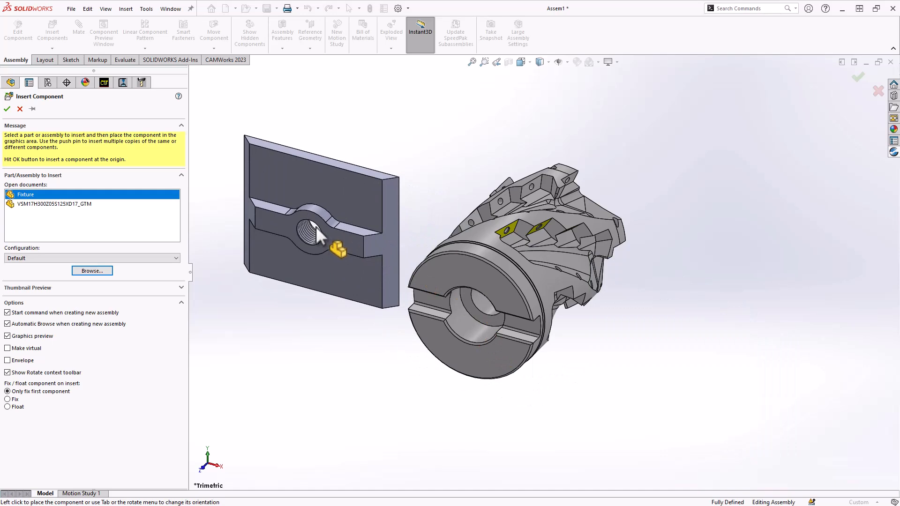
click(7, 109)
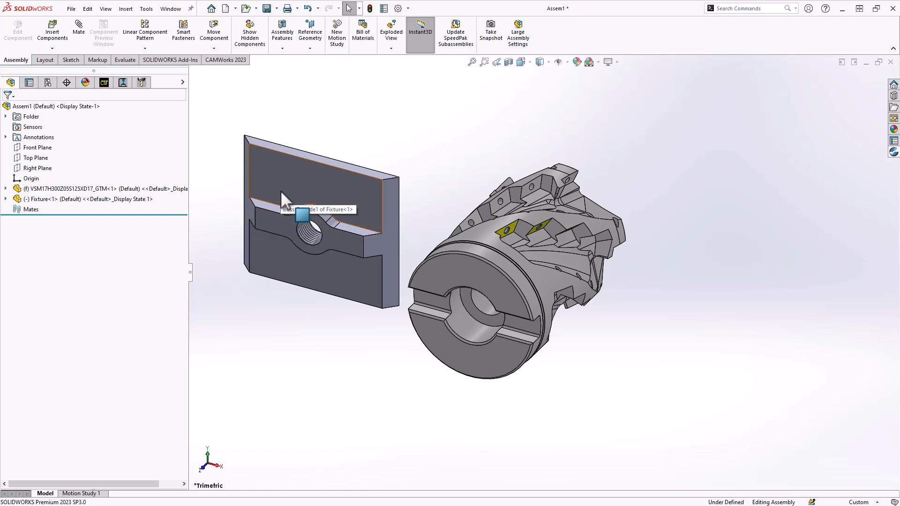
mouse_move(370, 140)
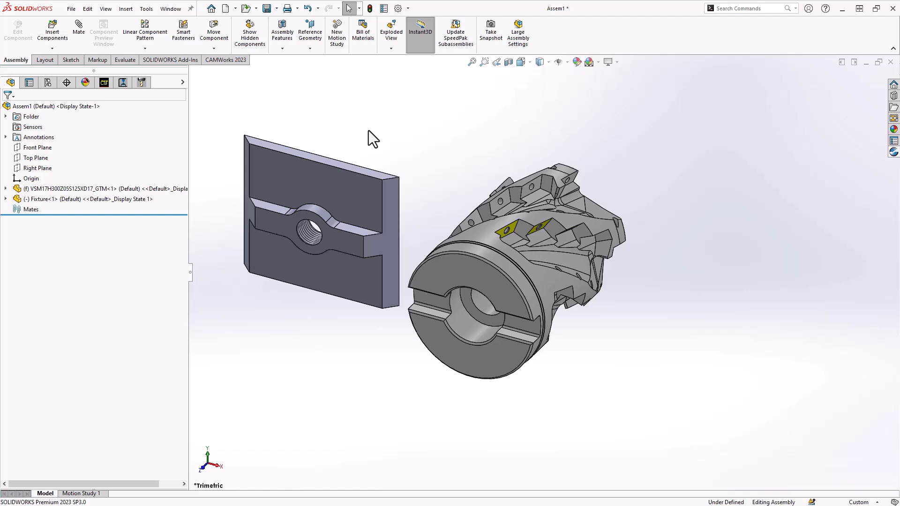
mouse_move(86, 195)
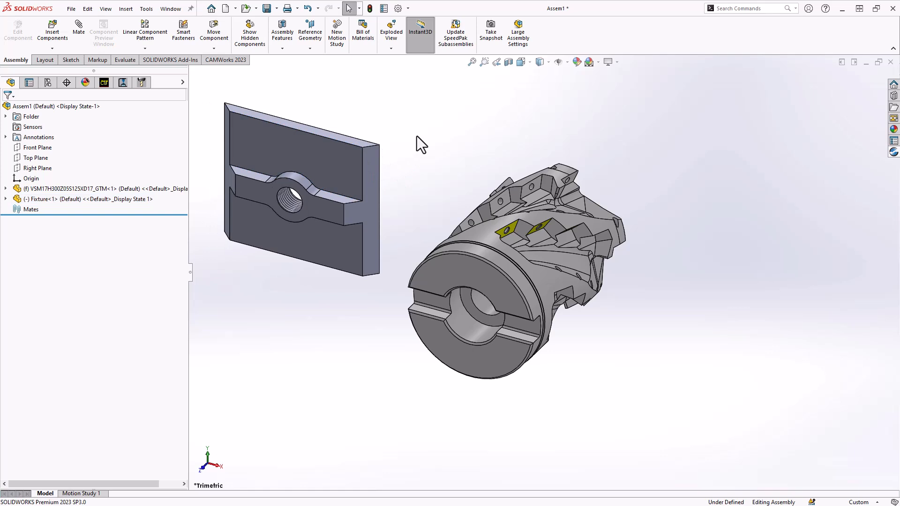
mouse_move(52, 32)
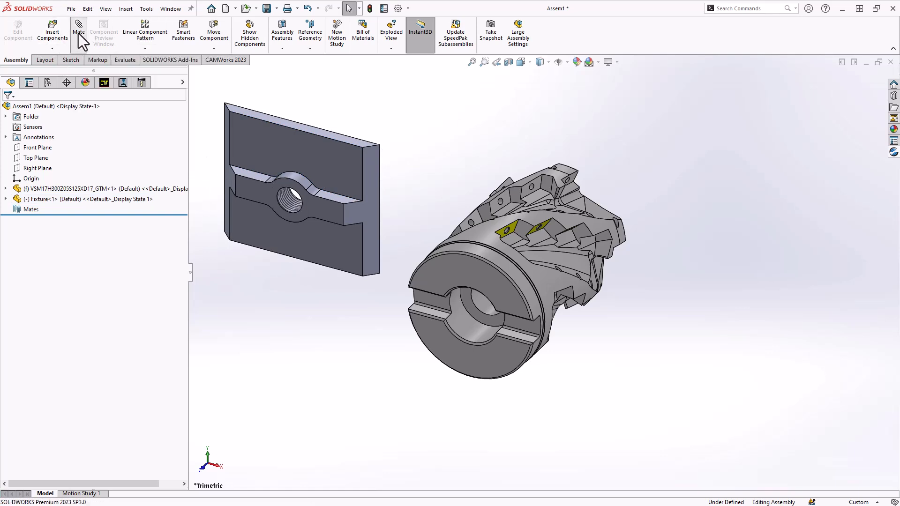
Step: Add a concentric mate between the fixture's threaded hole and the cutter bore, flipping alignment
click(78, 32)
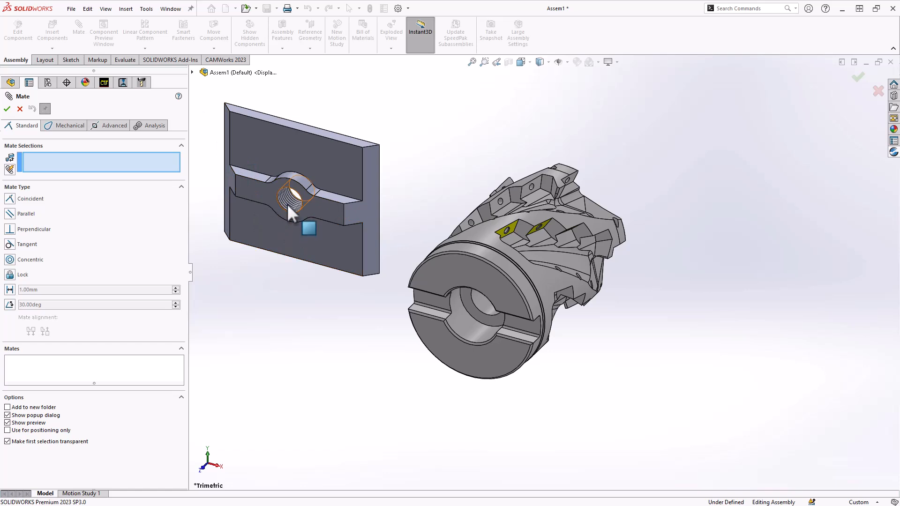
click(296, 197)
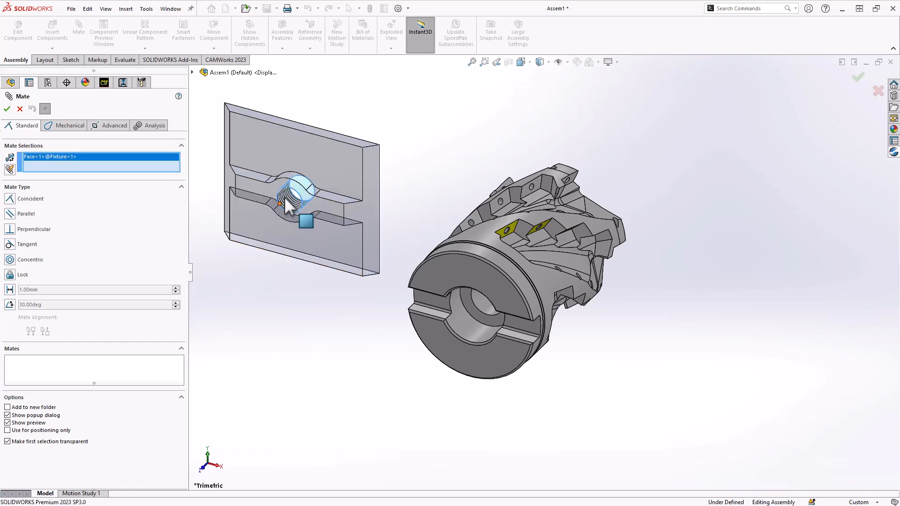
click(479, 310)
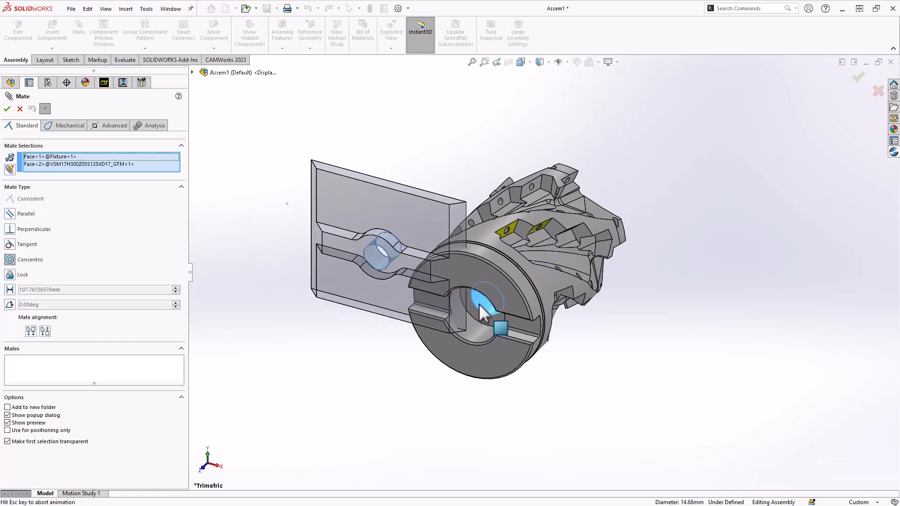
click(31, 259)
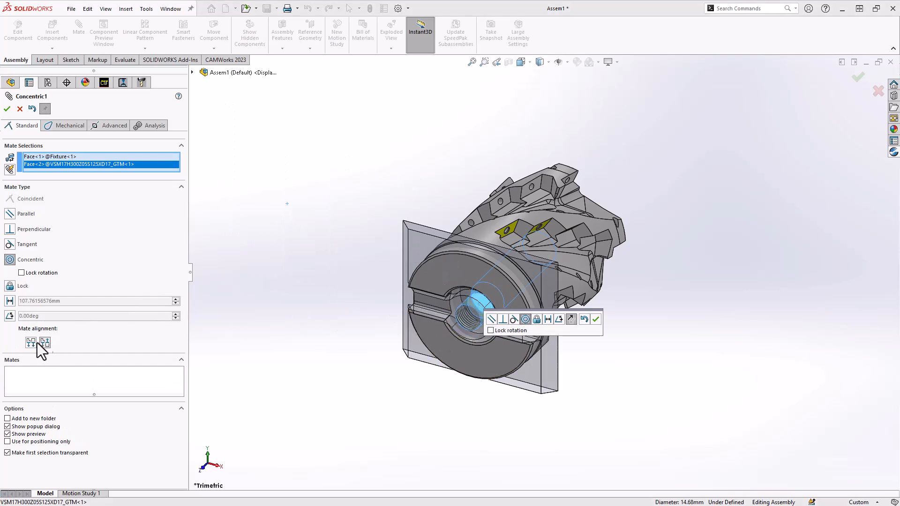
click(31, 342)
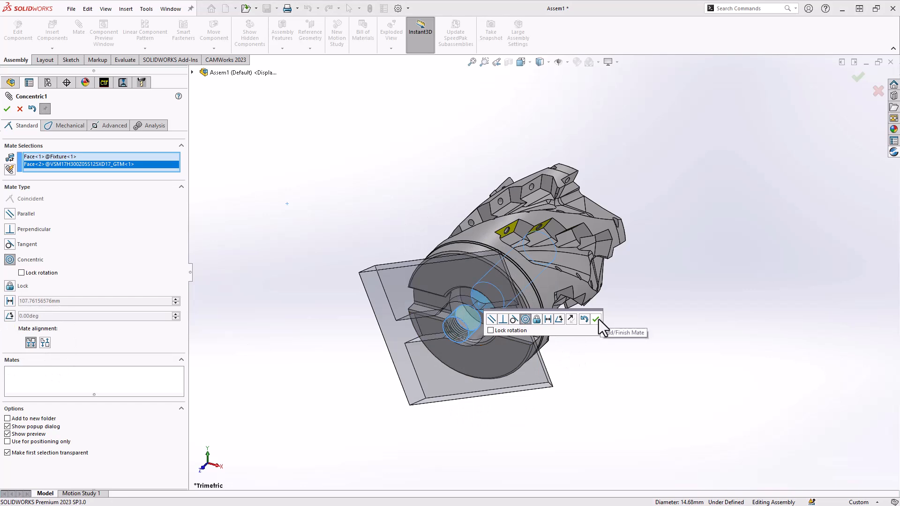
click(596, 320)
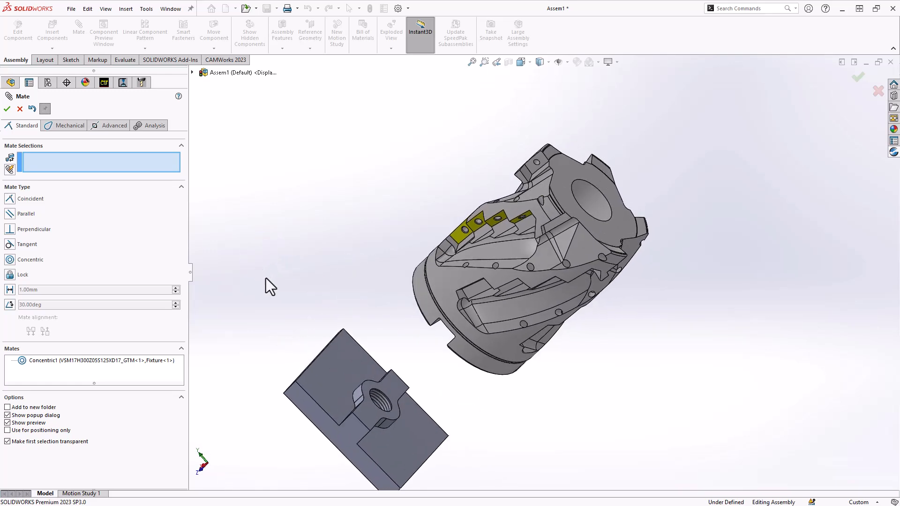
Step: Add coincident mates seating the cutter end face on the plate top and aligning its slot edge
click(344, 379)
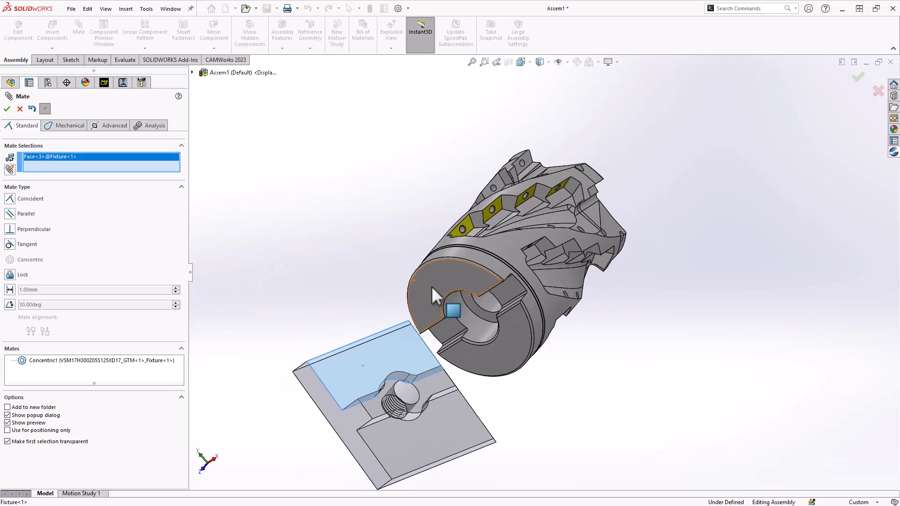
click(454, 309)
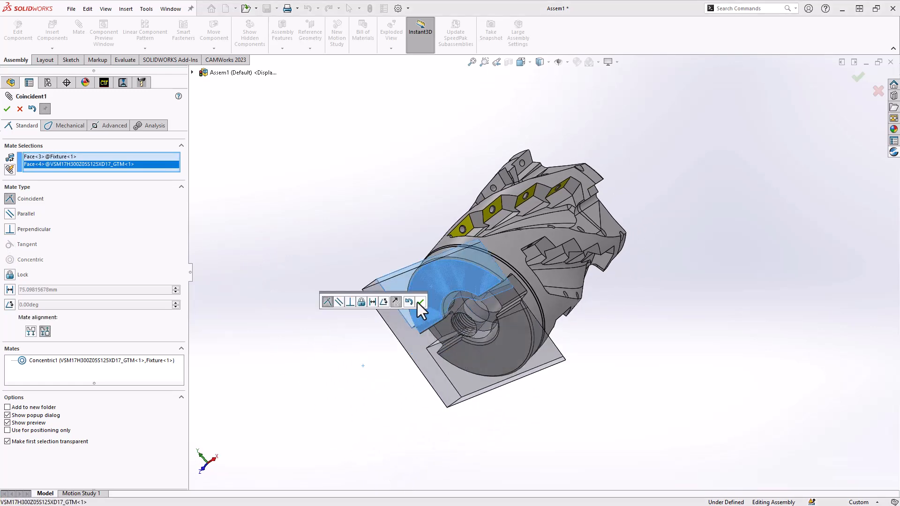
click(419, 302)
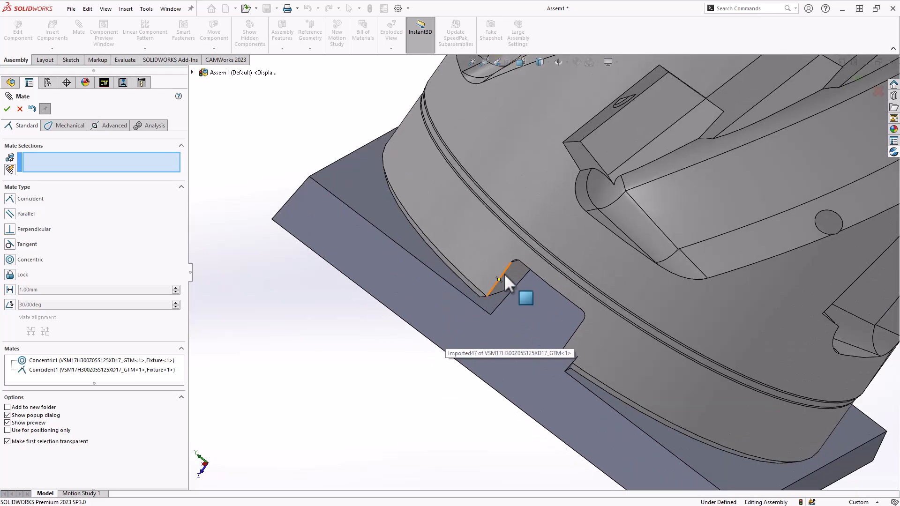
click(504, 282)
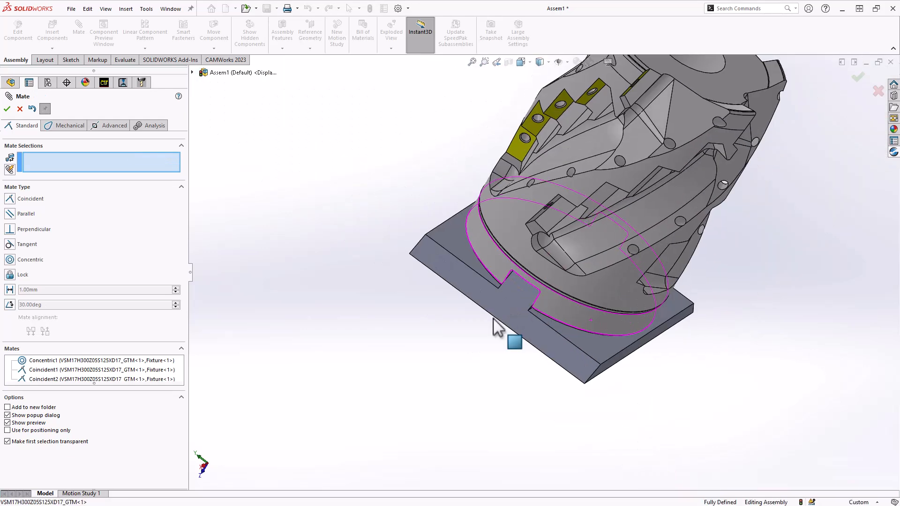
click(6, 108)
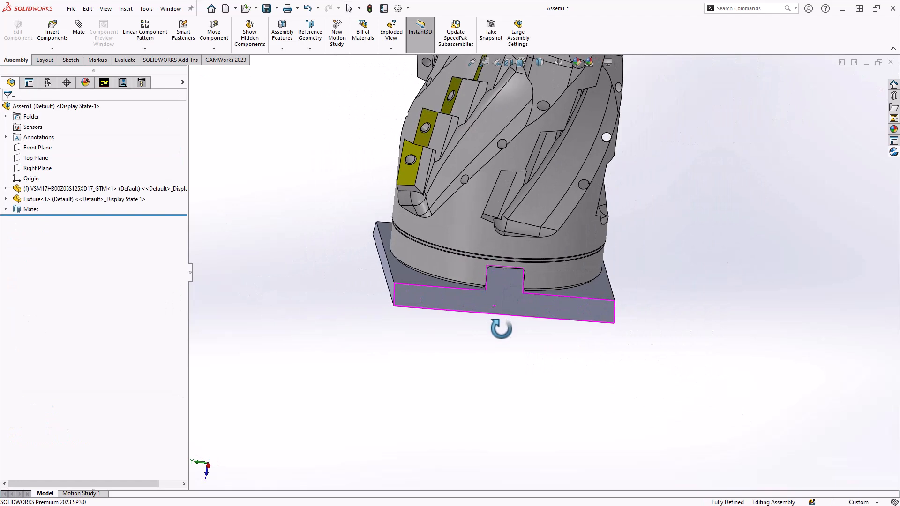
click(494, 304)
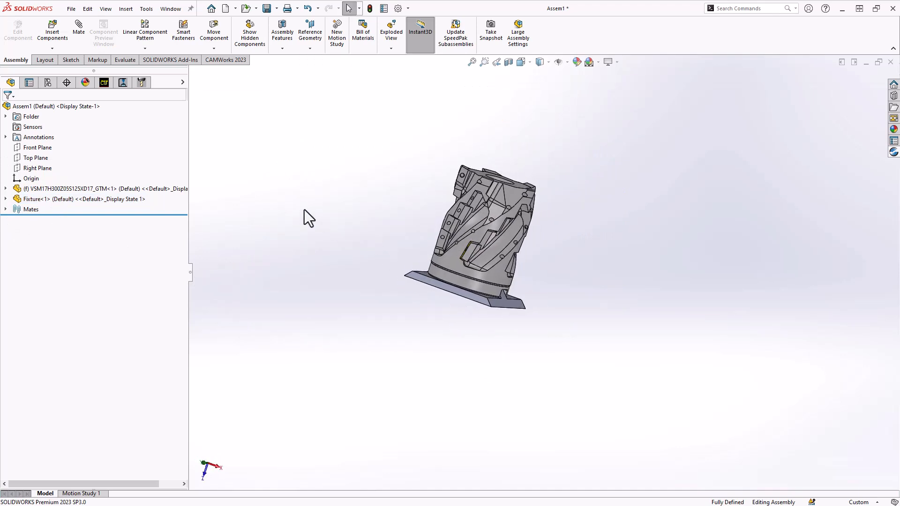
click(52, 28)
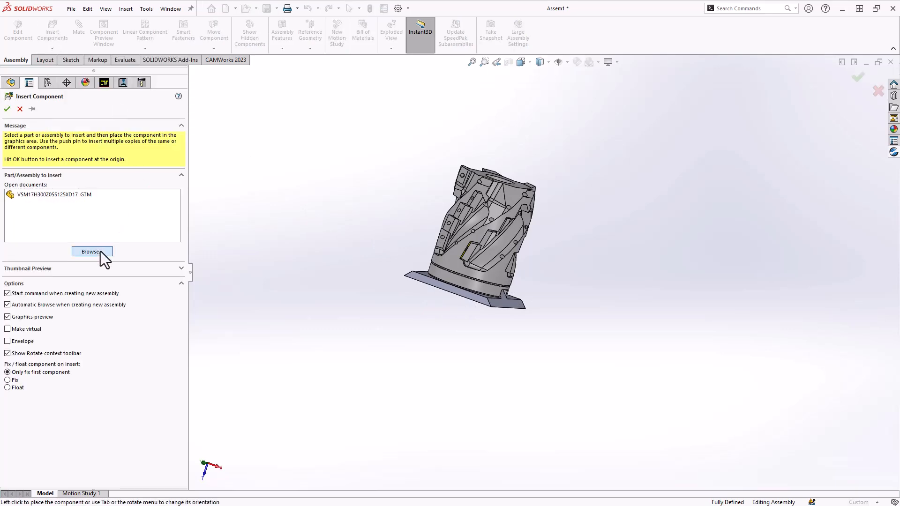
Step: Browse to the D_V562X vise and place it in the assembly
click(92, 251)
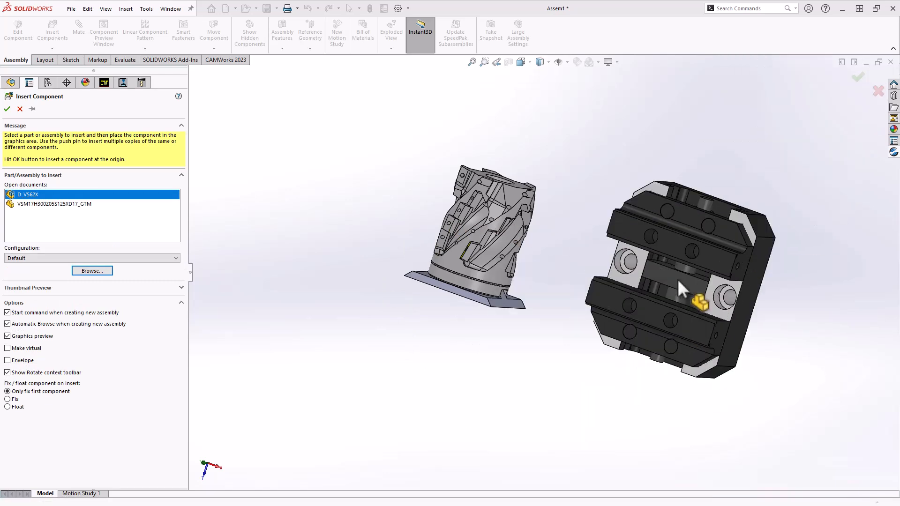
click(7, 109)
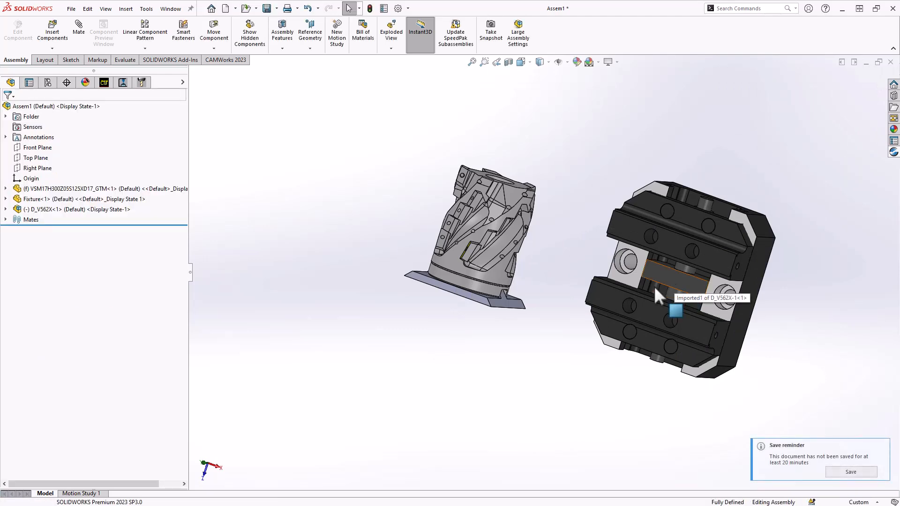
Step: Mate the fixture plate's bottom edge coincident with a vise jaw's top edge
drag(658, 296, 557, 332)
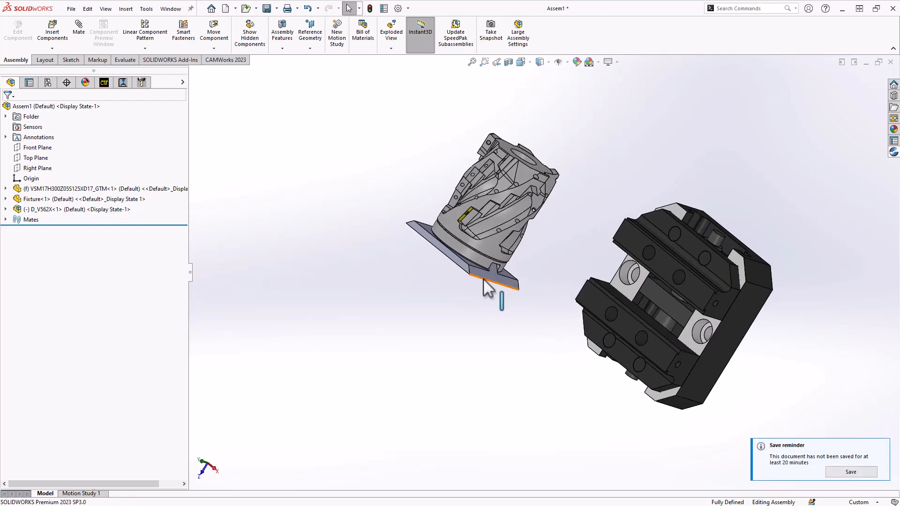
click(491, 284)
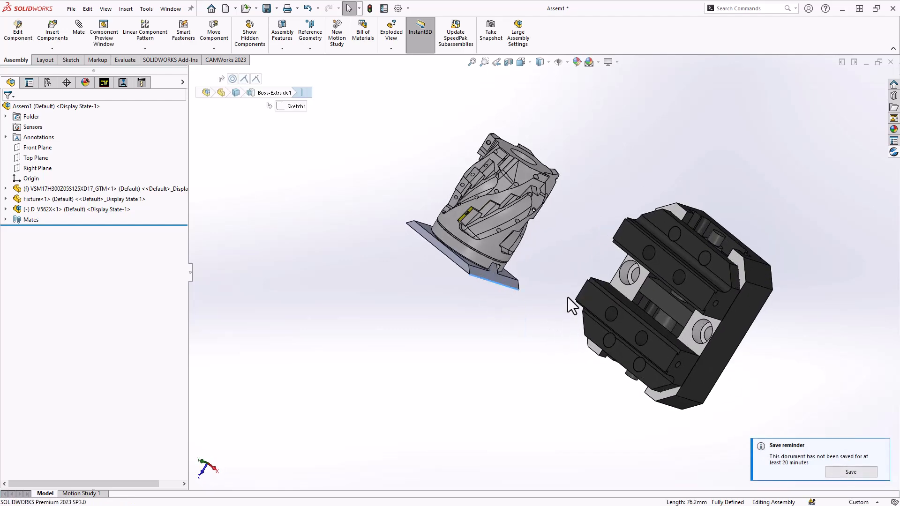
drag(574, 304, 711, 281)
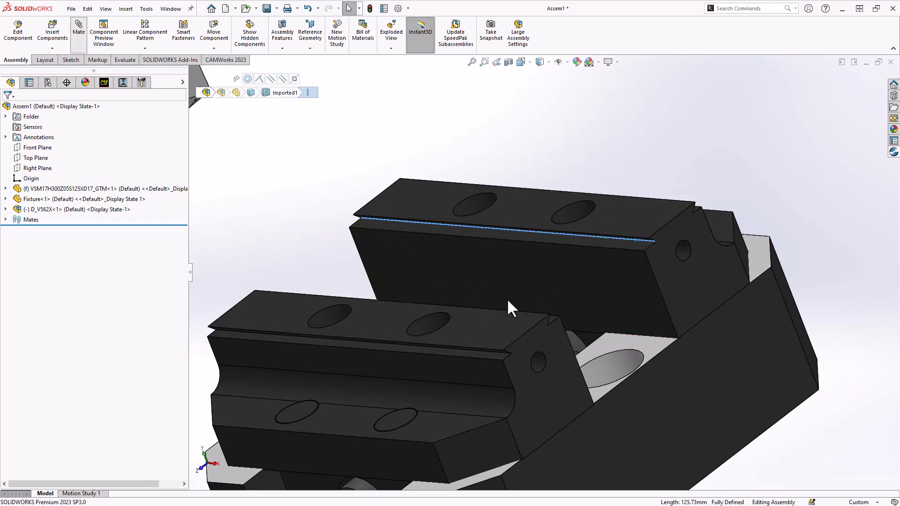
click(78, 28)
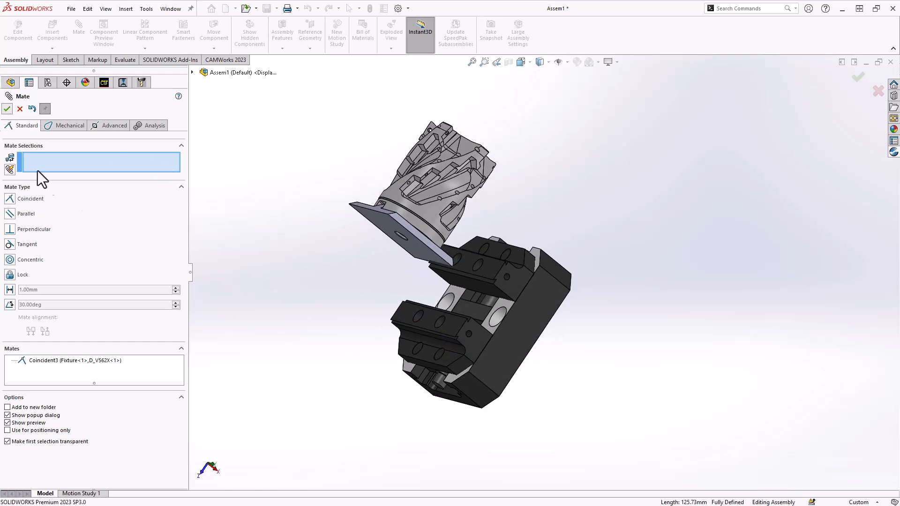
click(18, 109)
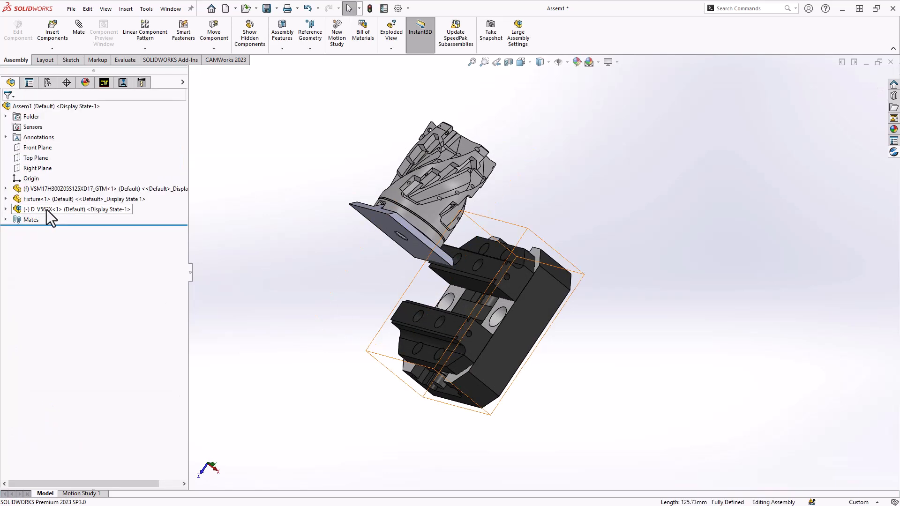
Step: Select the D_V562X vise in the tree and open its component options
click(69, 209)
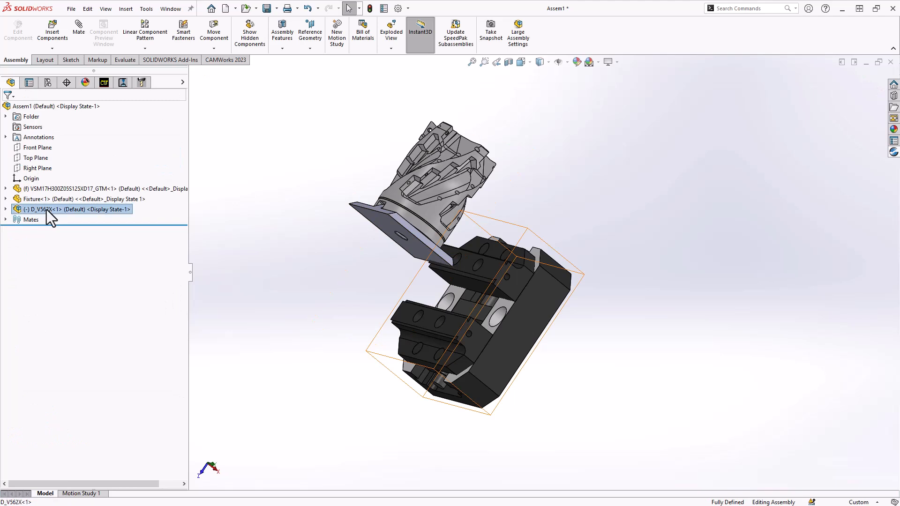
right_click(77, 209)
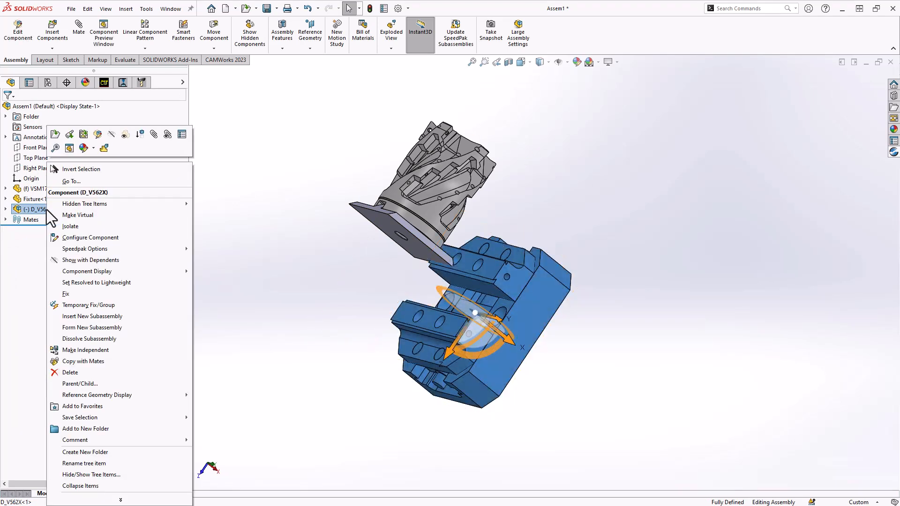
mouse_move(104, 149)
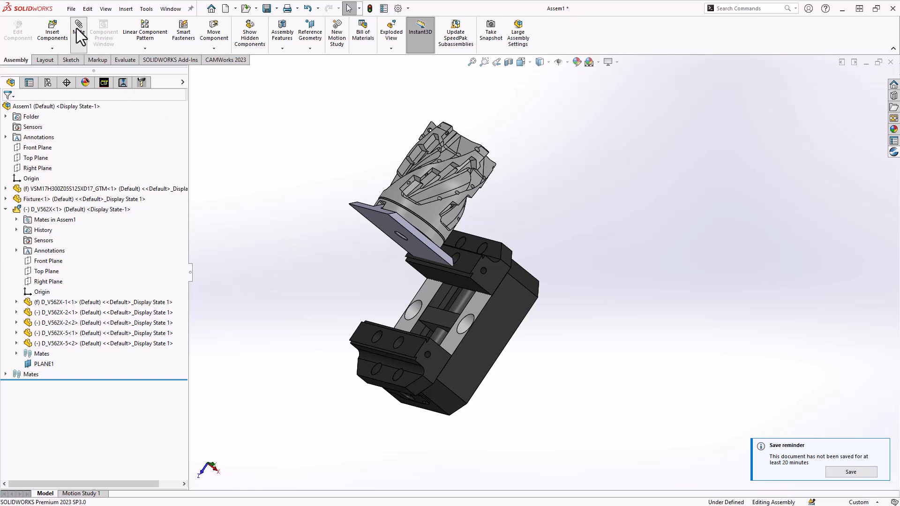
Step: Add a coincident mate between a fixture edge and a vise jaw edge
click(78, 29)
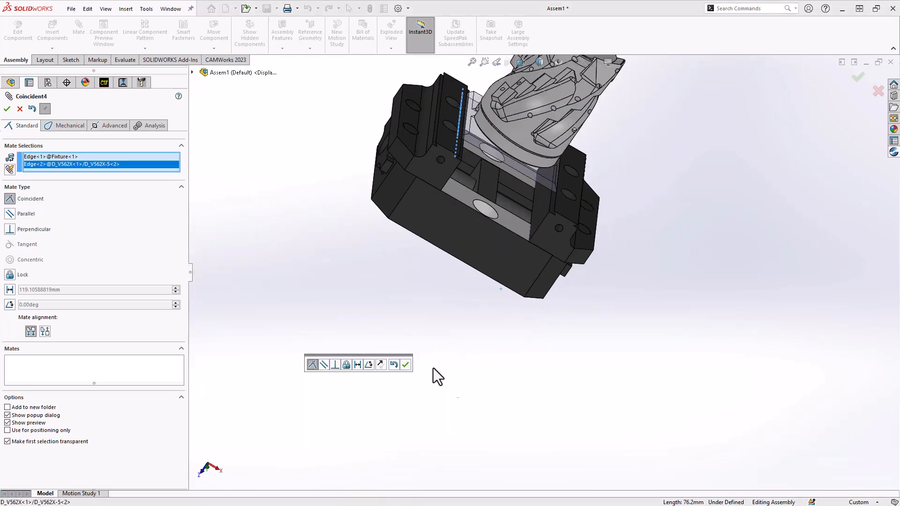
click(405, 365)
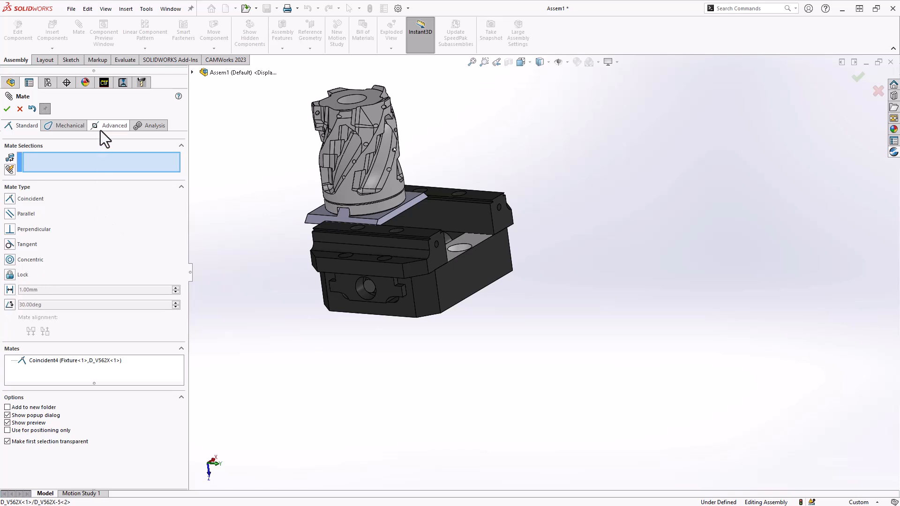
Step: Add a centered Width mate between the vise jaw faces and the fixture plate
click(114, 125)
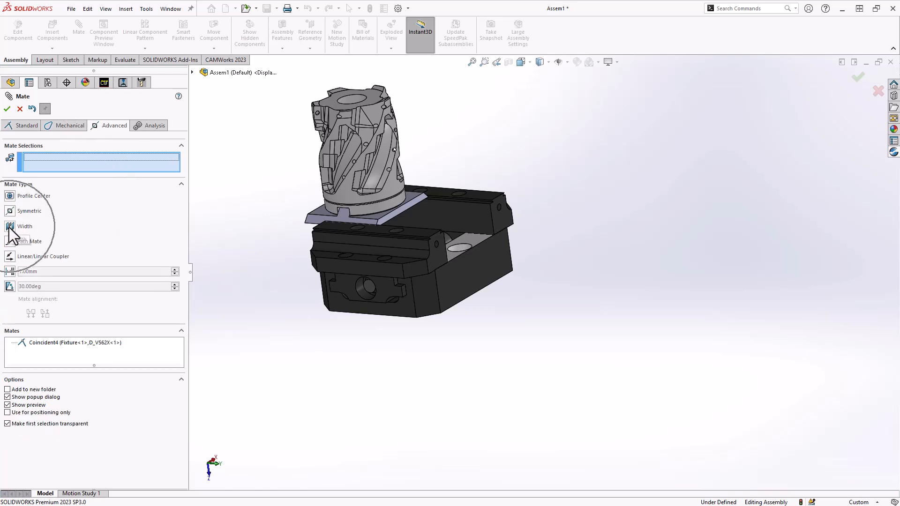
click(25, 226)
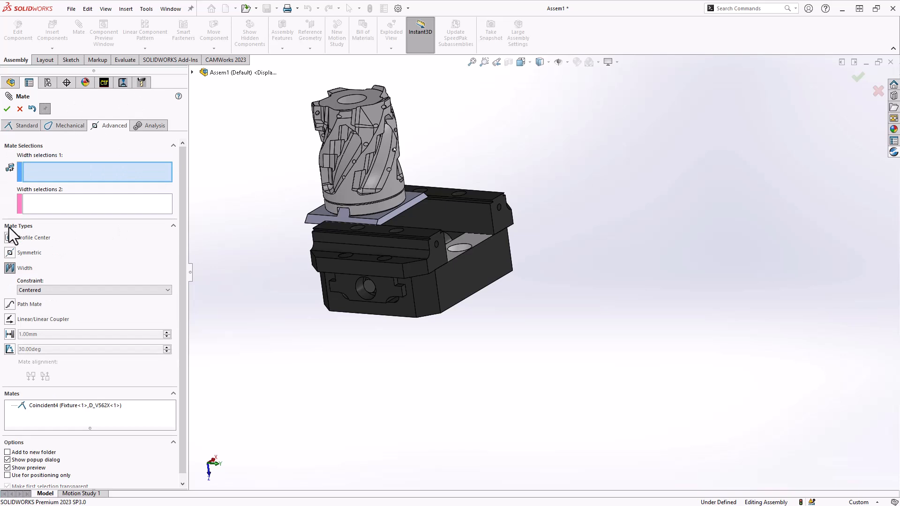
click(358, 262)
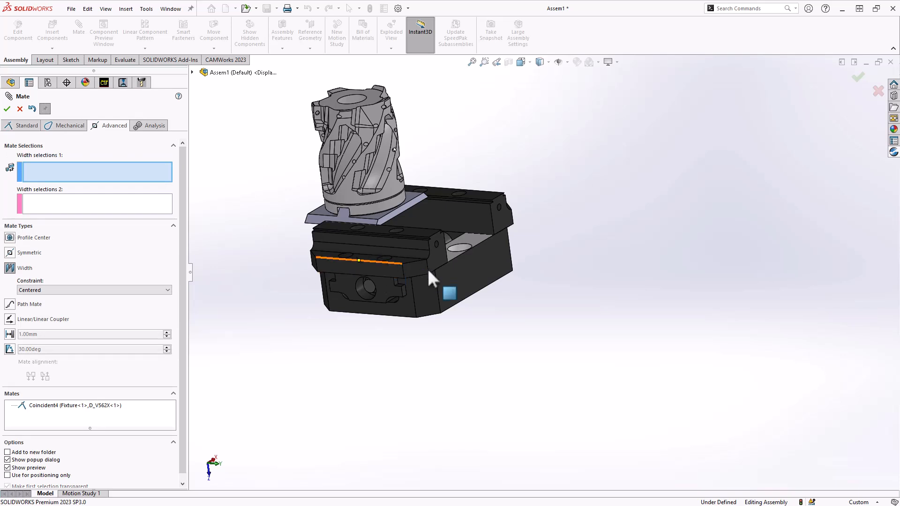
click(359, 277)
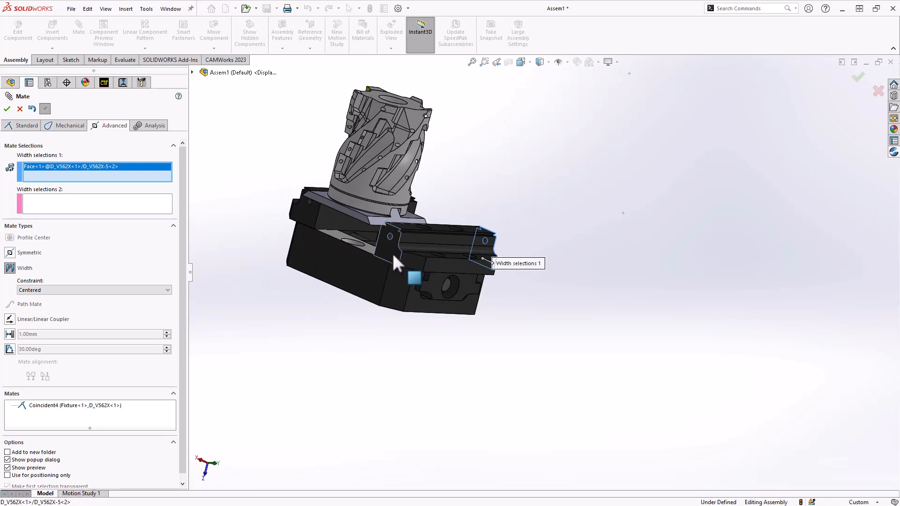
click(389, 238)
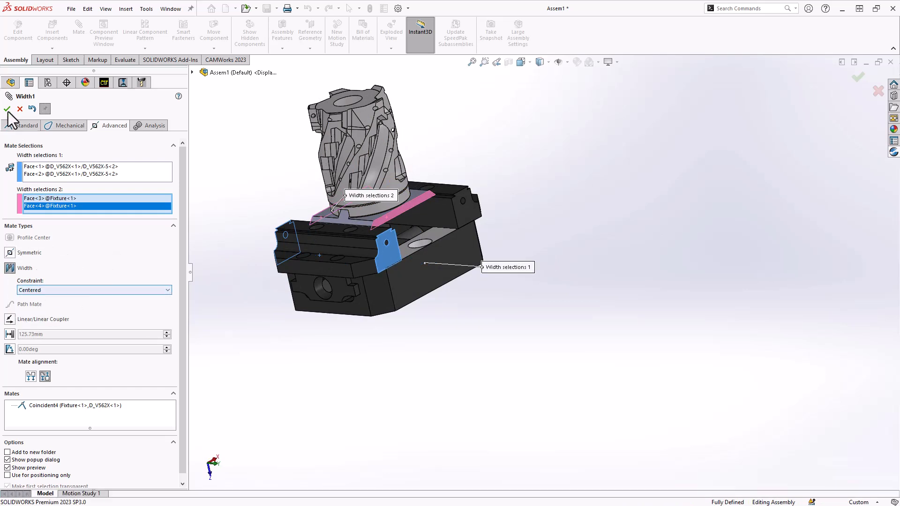
click(6, 110)
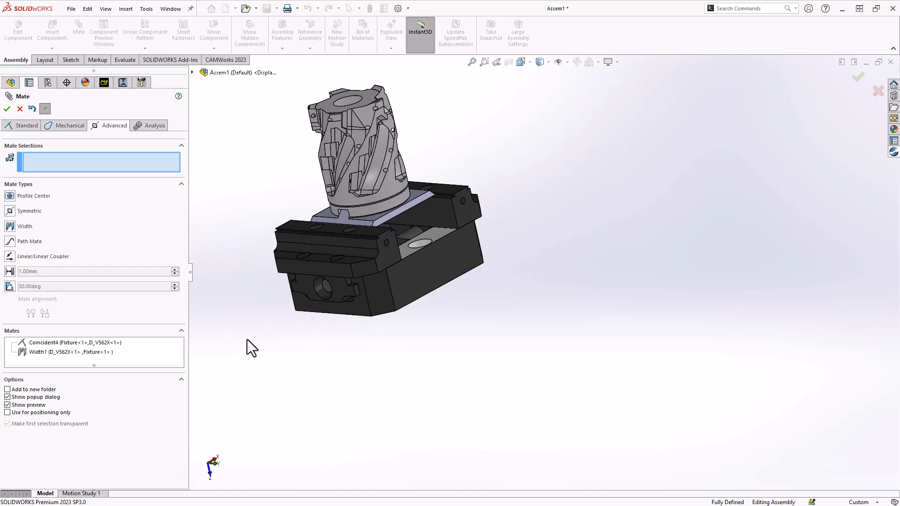
mouse_move(258, 343)
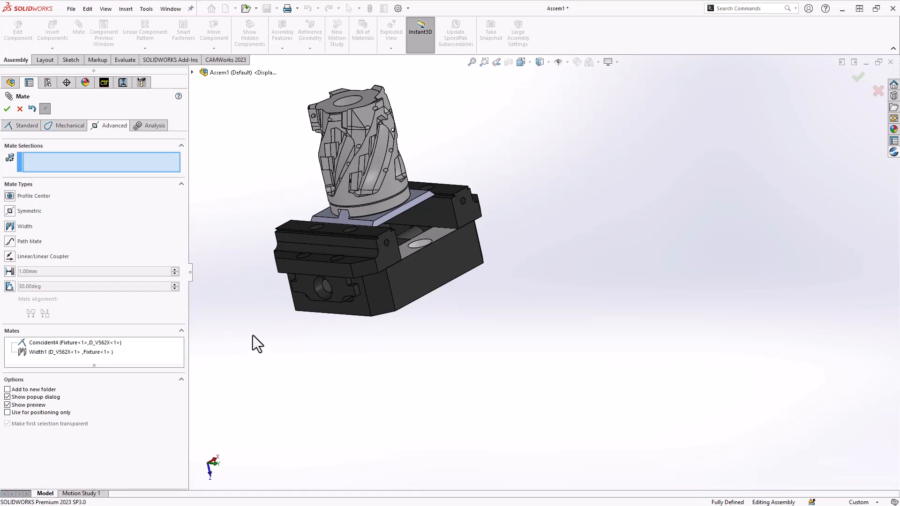
mouse_move(309, 319)
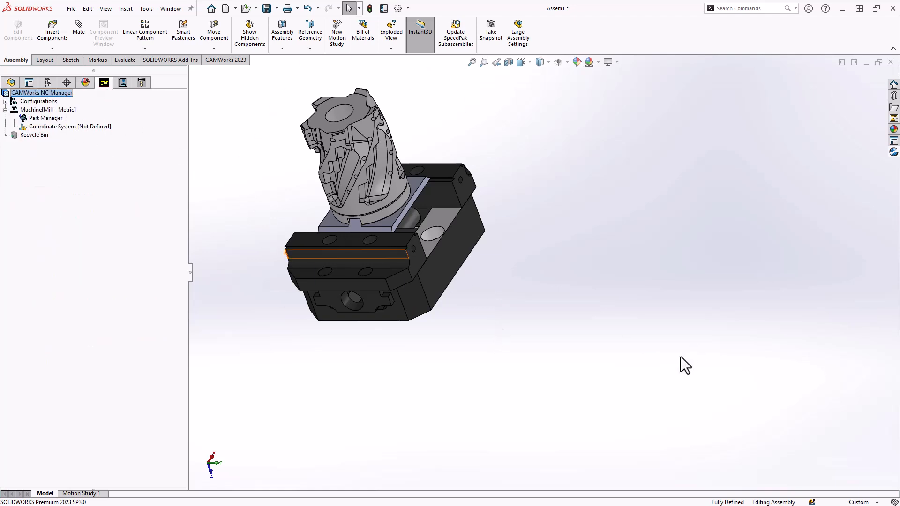
Step: Switch document units to IPS and open the CAMWorks Machine settings
click(860, 502)
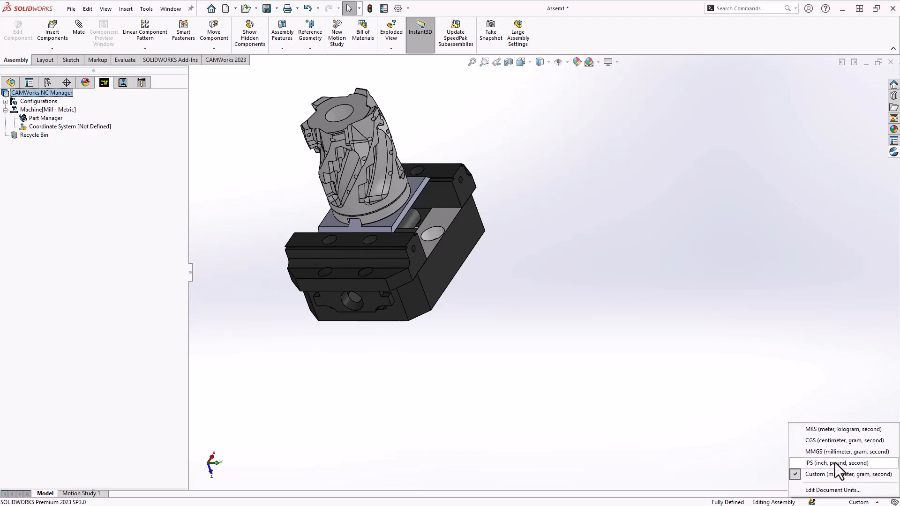
click(835, 463)
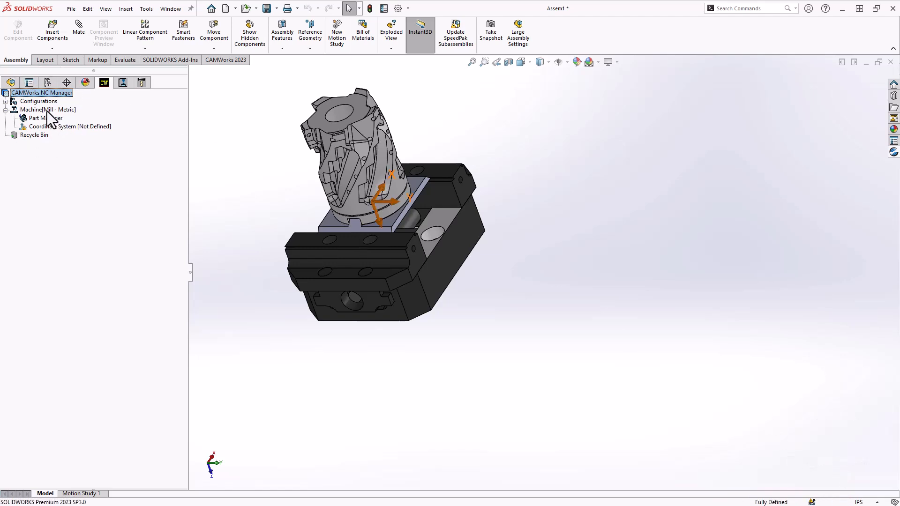
click(47, 110)
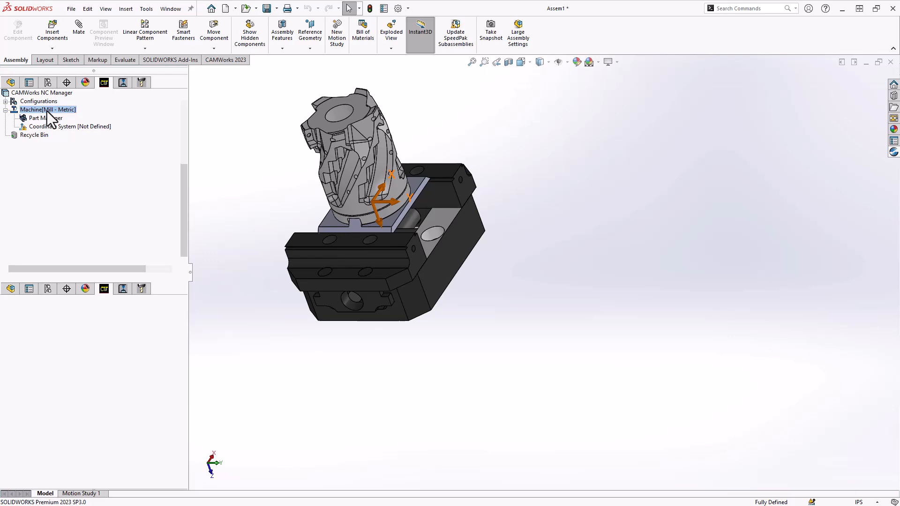
double_click(48, 109)
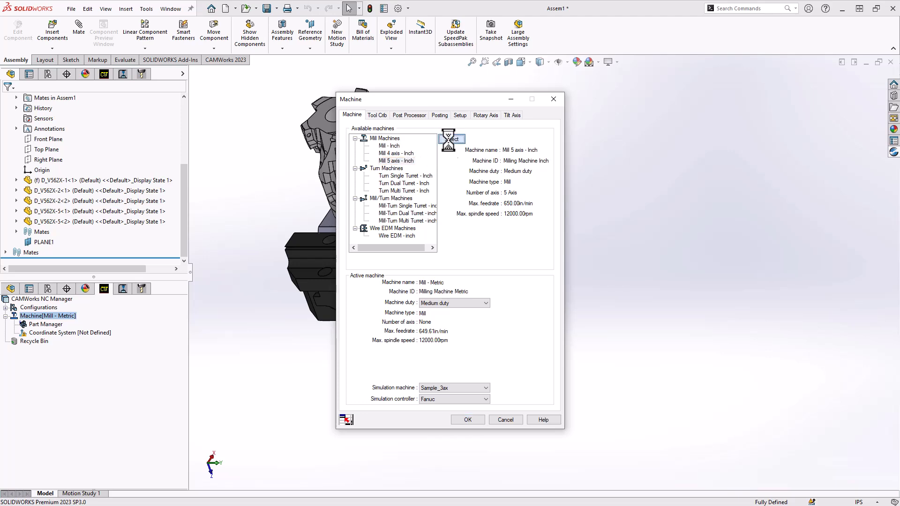
Step: Select Mill 5 axis - Inch as the machine and review its post processor
click(410, 115)
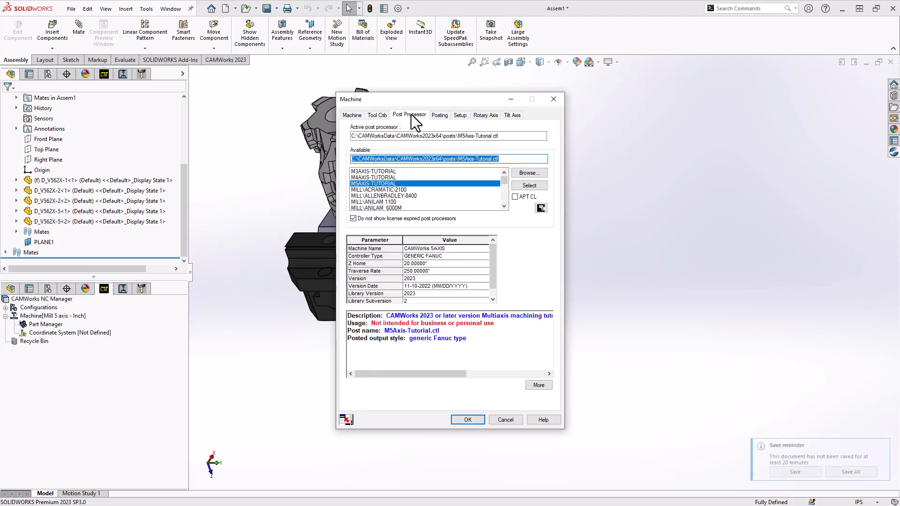
click(460, 114)
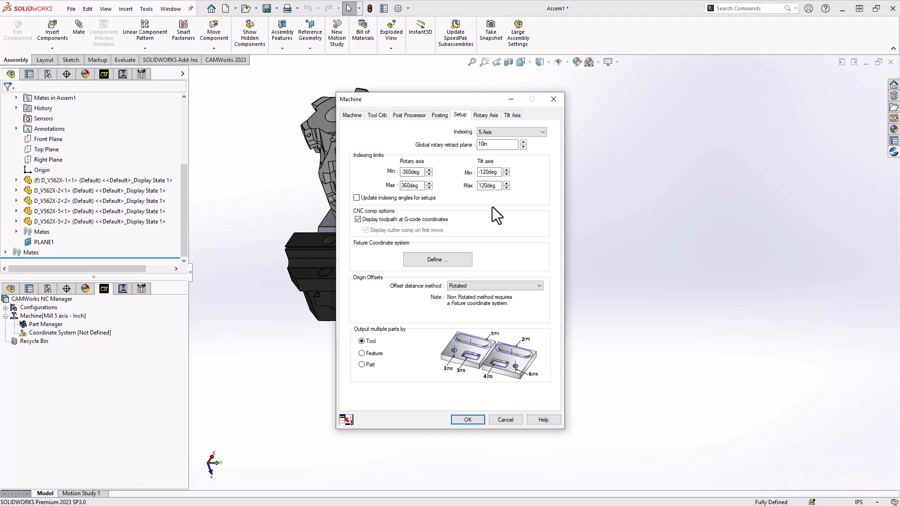
mouse_move(380, 255)
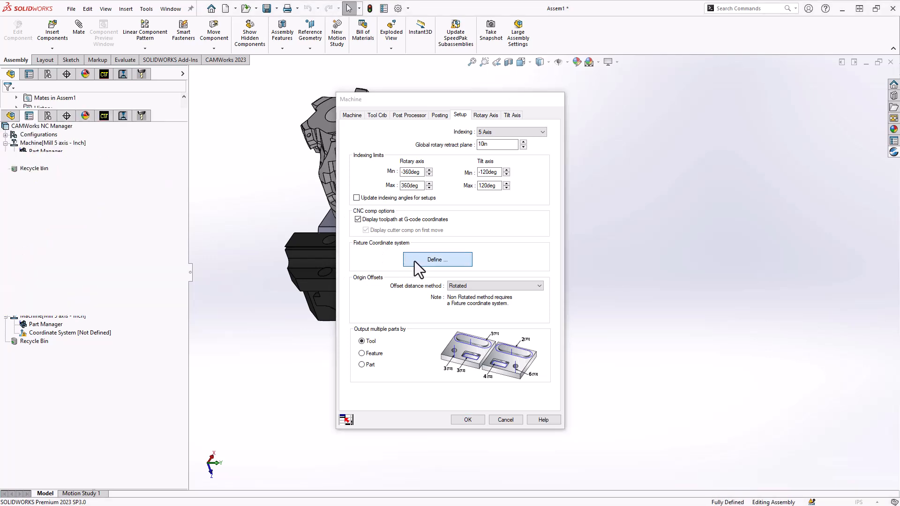
Step: Define a user-defined fixture coordinate system with Z from the vise bottom face, and accept it
click(437, 259)
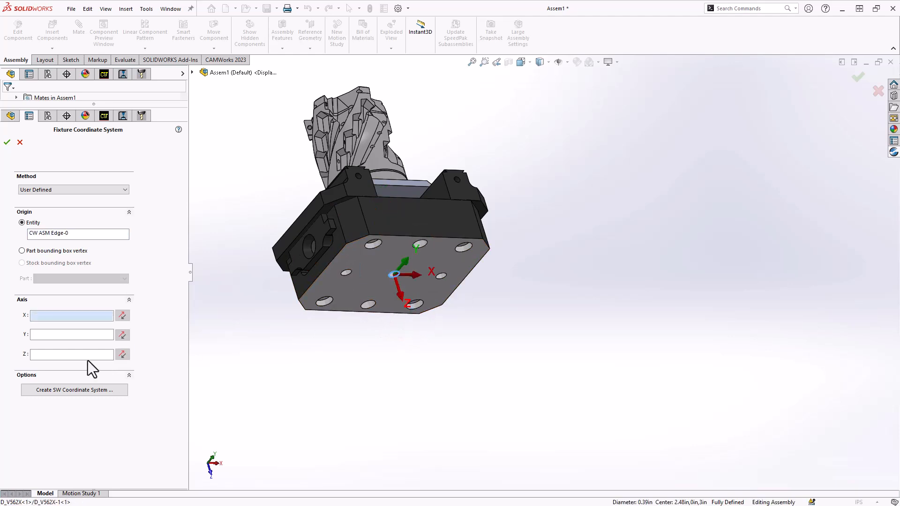
click(370, 296)
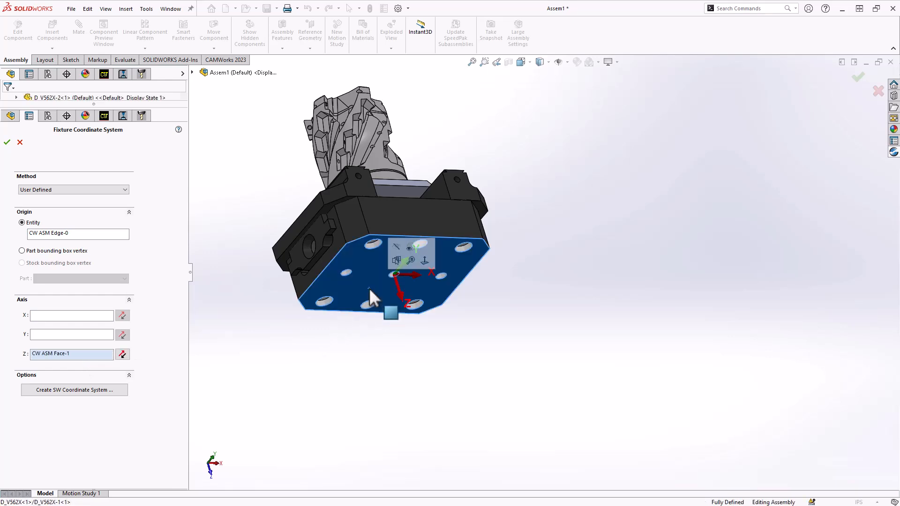
click(122, 355)
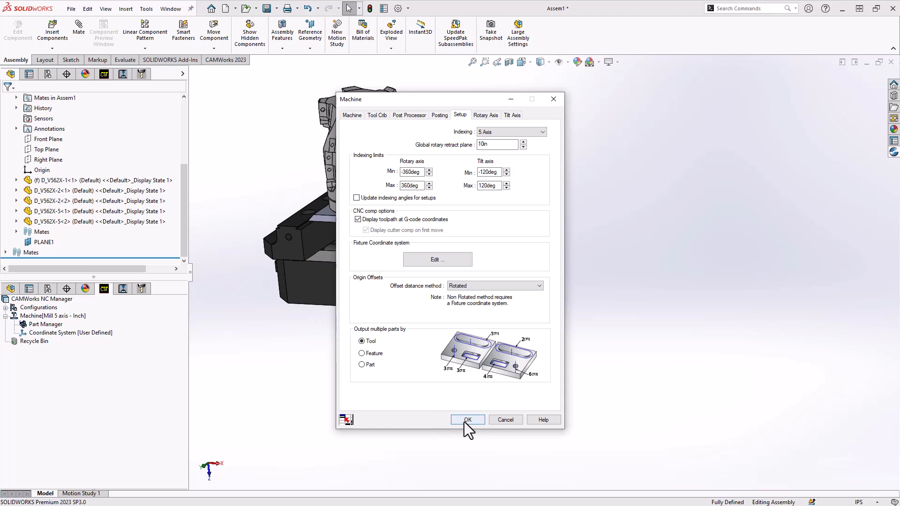
Step: Accept the Mill 5 axis - Inch machine settings with the user-defined coordinate system
click(468, 420)
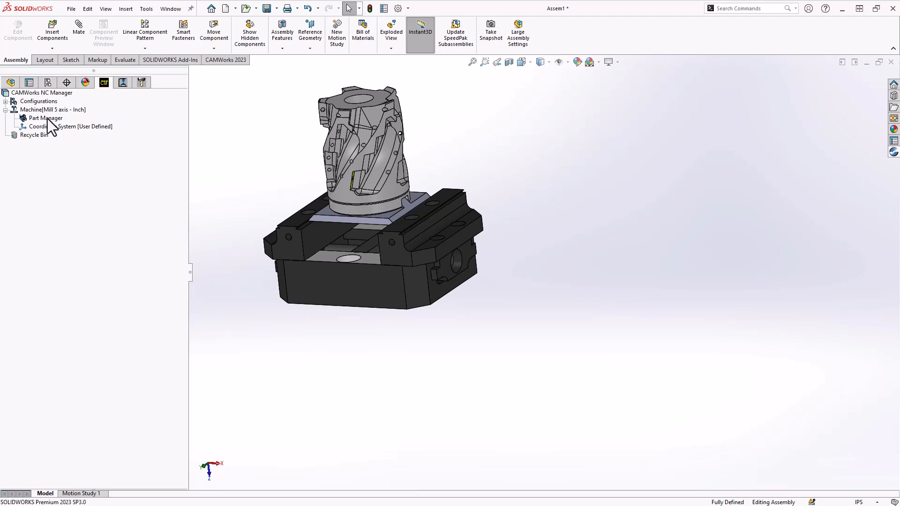
Step: Manage Parts to add cutter part VSM17H300Z05S125XD17_GTM to the Part Manager
right_click(45, 119)
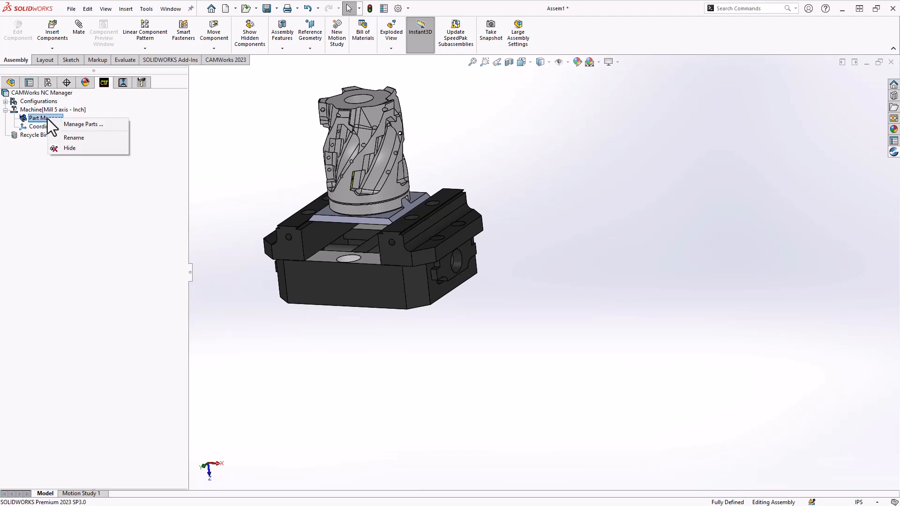
click(84, 124)
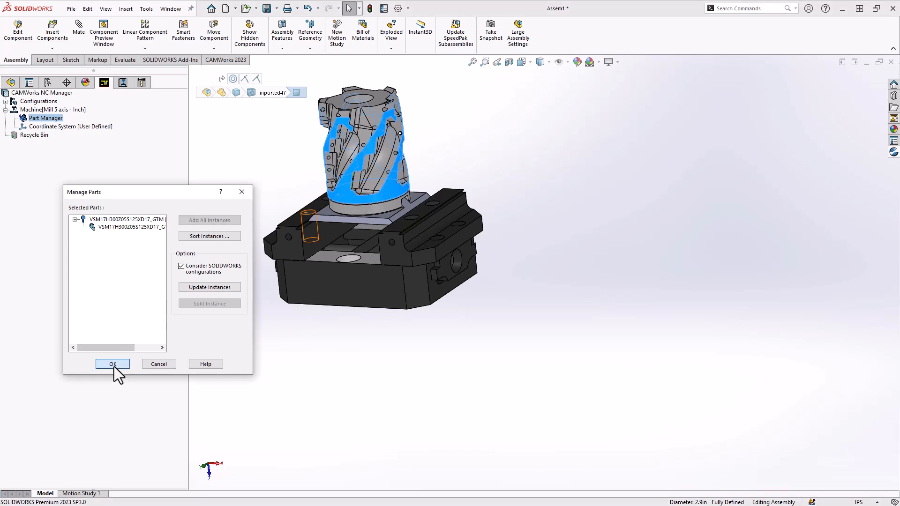
click(112, 364)
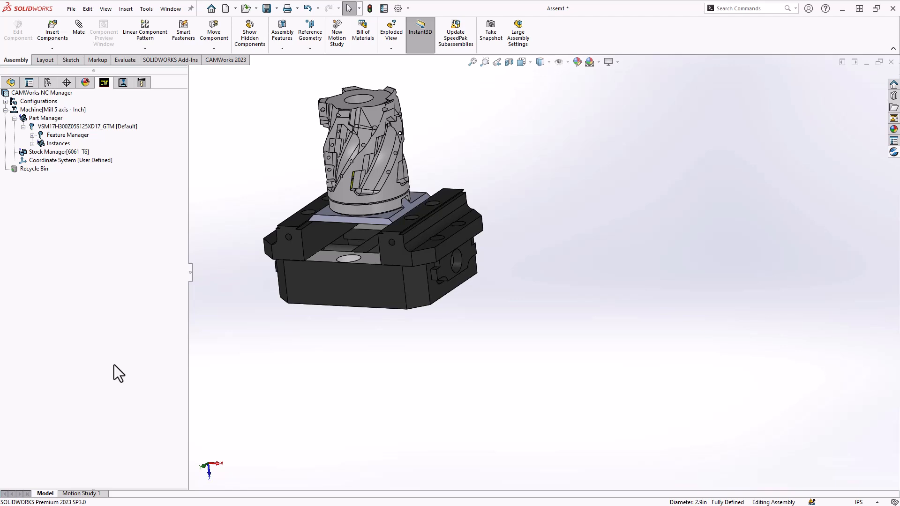
mouse_move(164, 335)
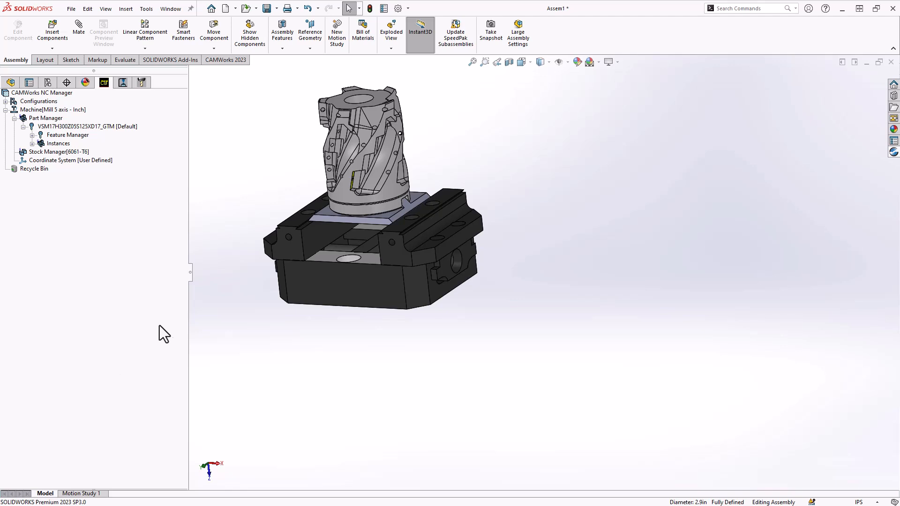
mouse_move(151, 194)
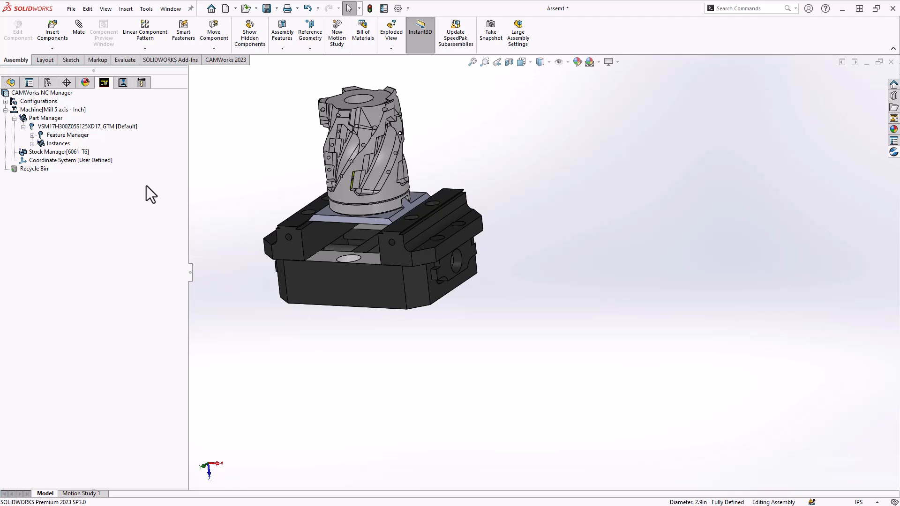
mouse_move(141, 193)
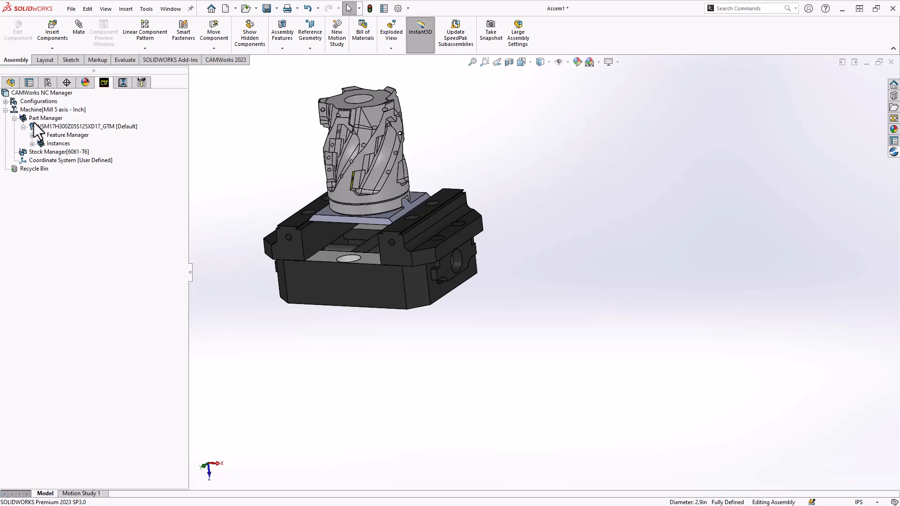
Step: Import VSM17H300Z05S125XD17_GTM's existing CAMWorks setups and features, replacing existing data
right_click(86, 126)
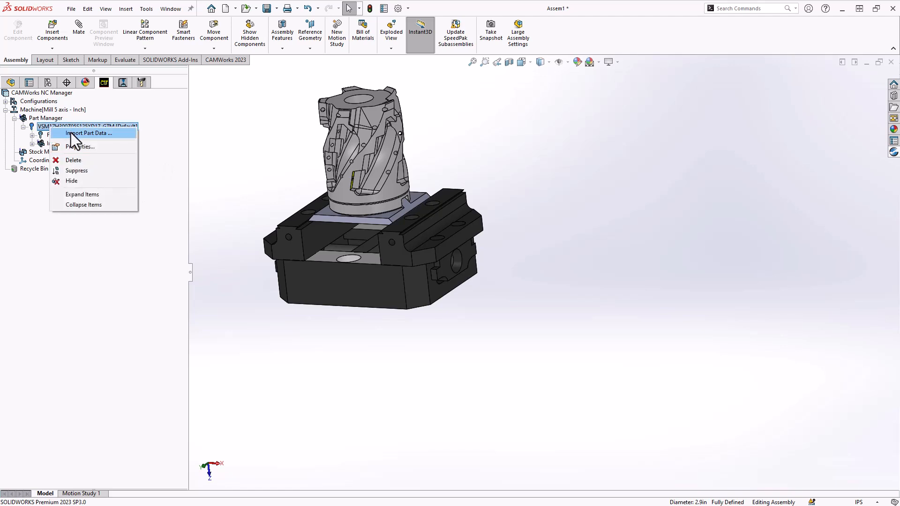
click(87, 132)
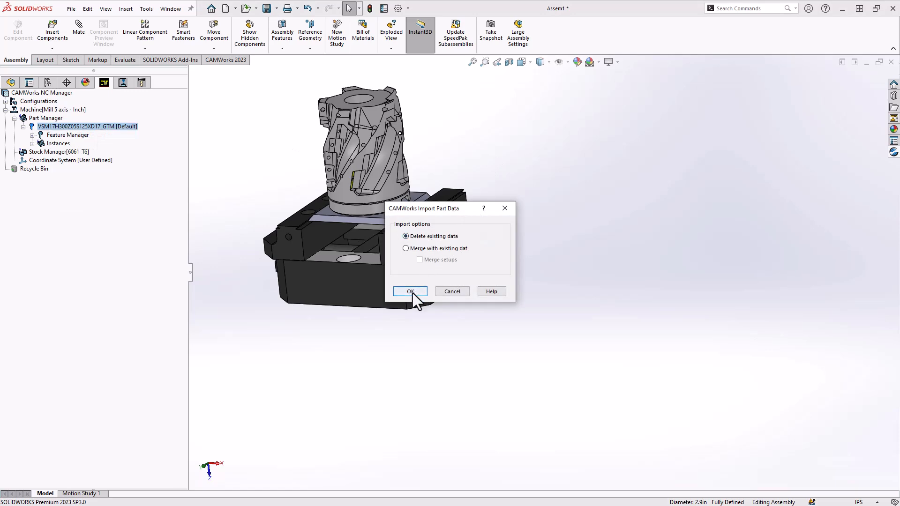
click(410, 291)
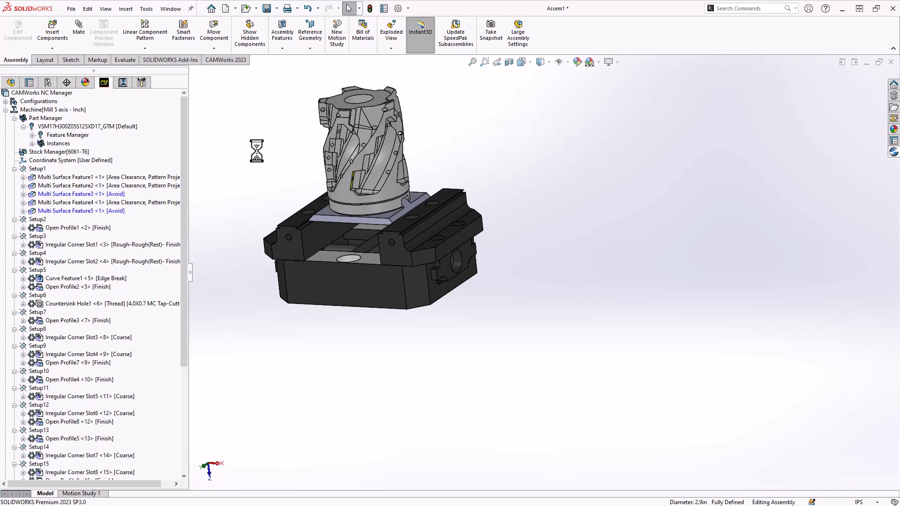
mouse_move(74, 186)
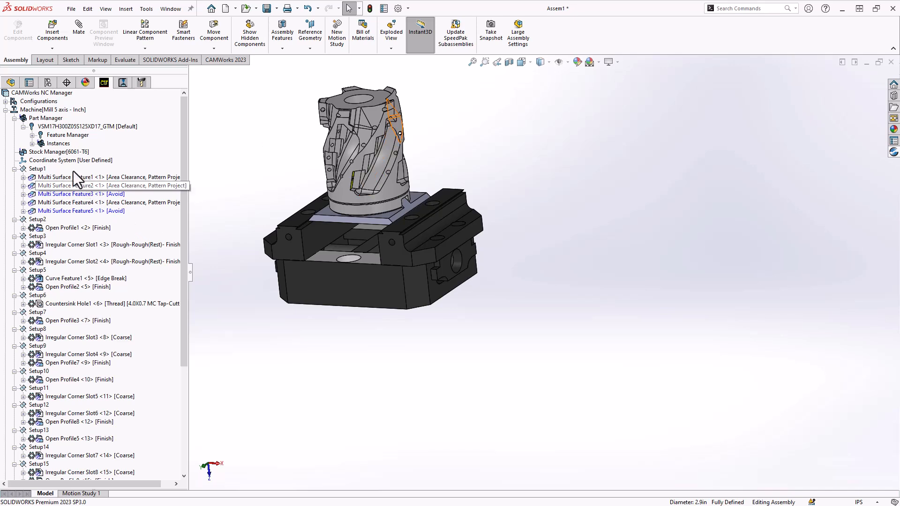
mouse_move(55, 193)
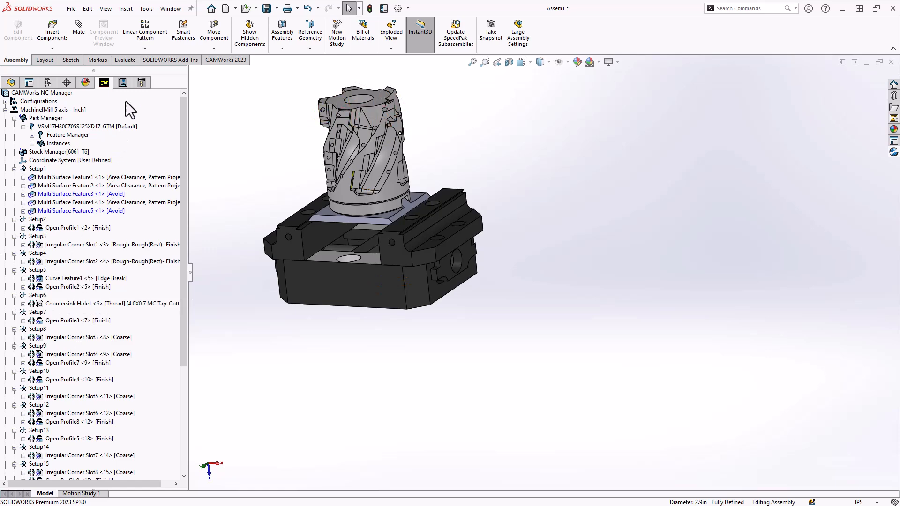
Step: Rebuild the CAMWorks data and confirm the warning so Setup1–Setup15 show operations and tools
click(122, 82)
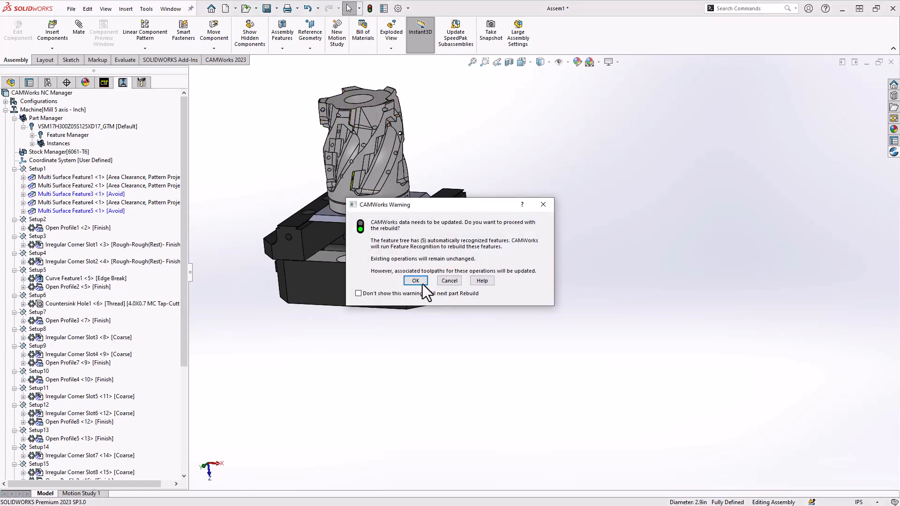
click(414, 281)
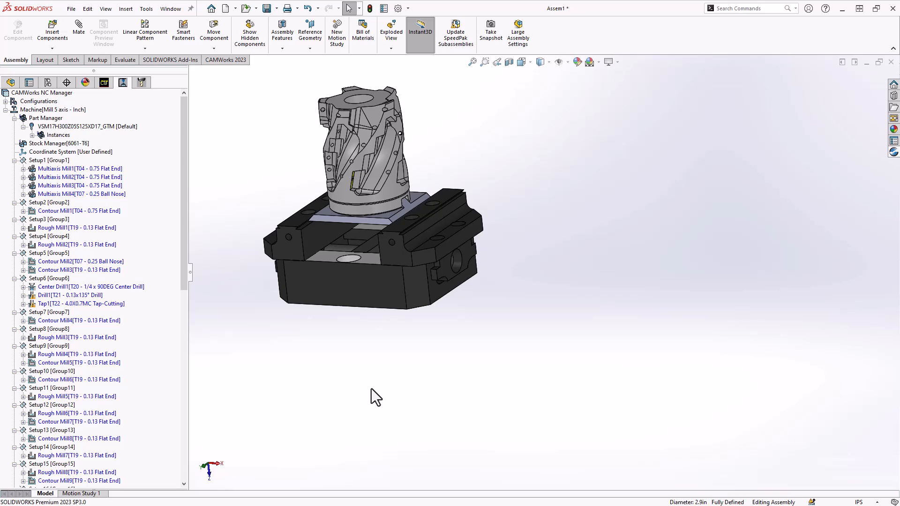
mouse_move(184, 182)
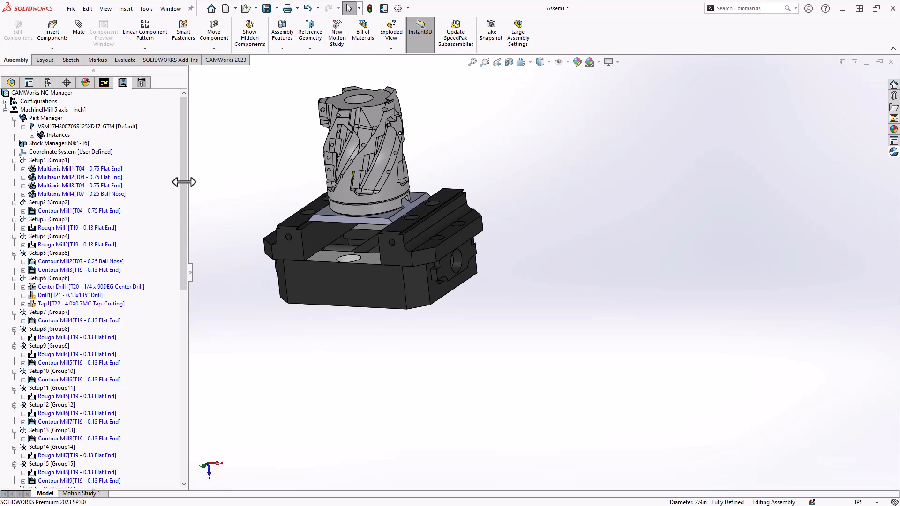
Step: Split the tree, open Setup1's parameters, and set its output origin to Part setup origin
click(49, 160)
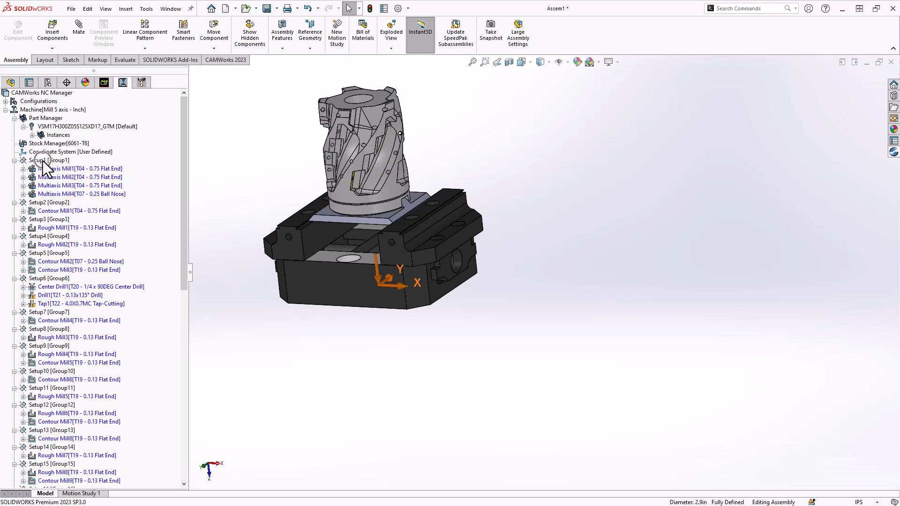
right_click(48, 160)
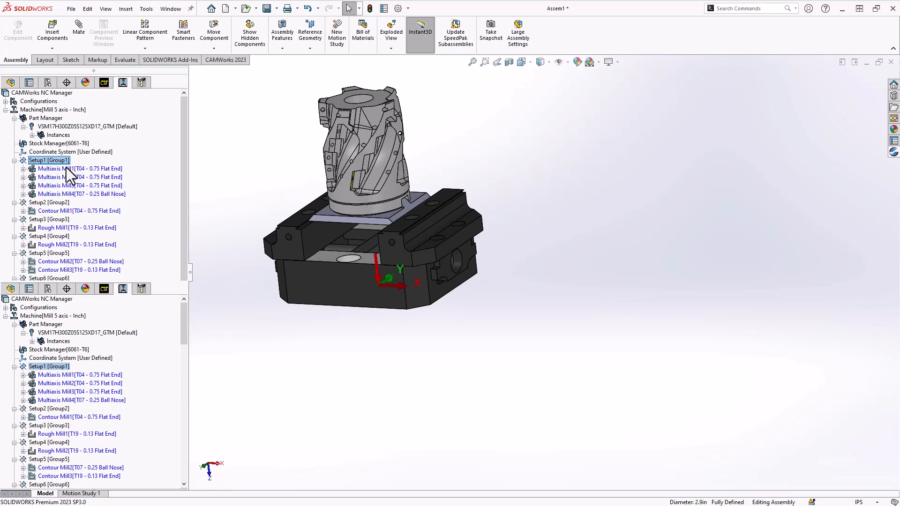
double_click(49, 160)
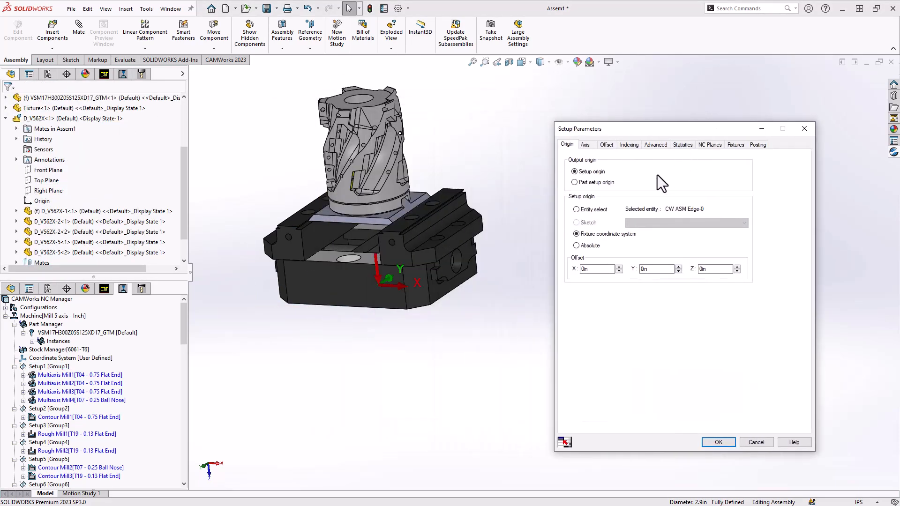
click(574, 182)
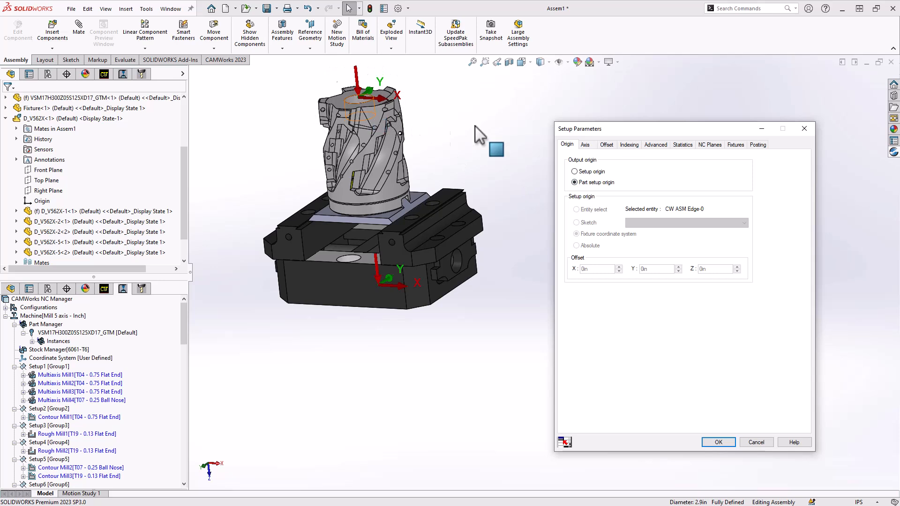
click(574, 172)
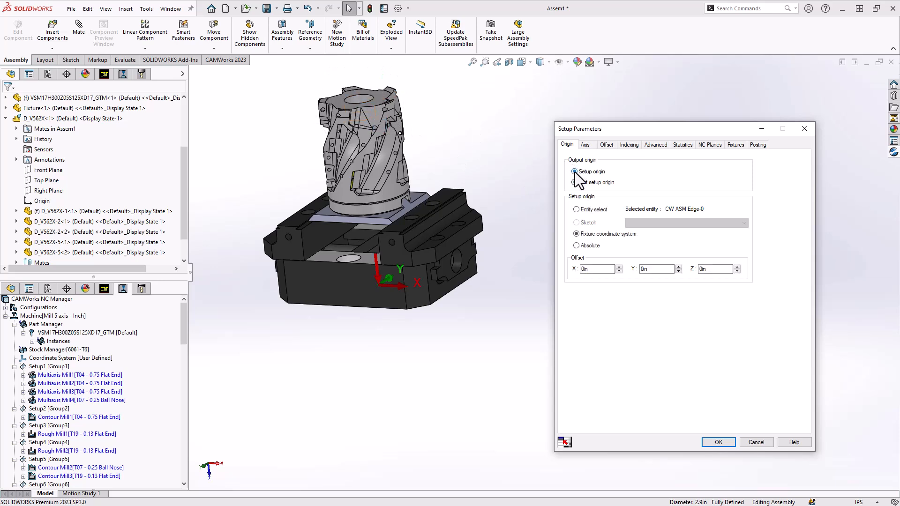
click(574, 172)
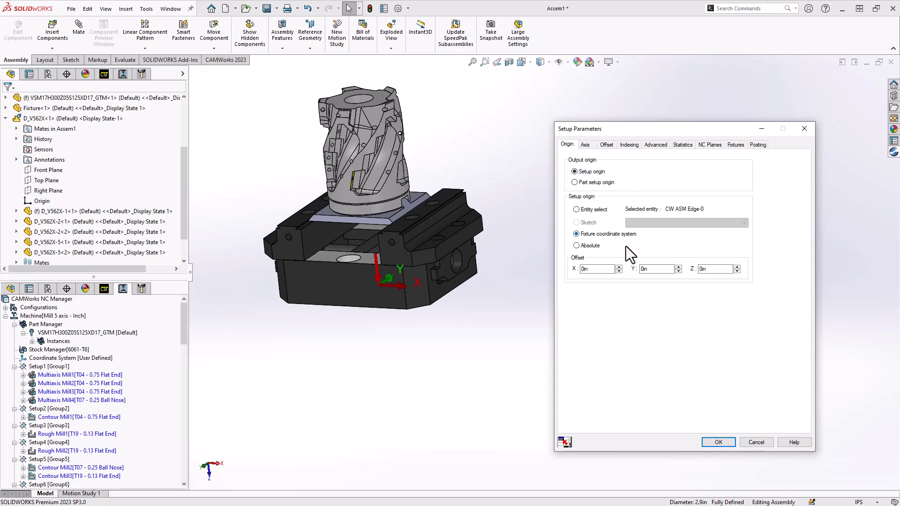
click(574, 183)
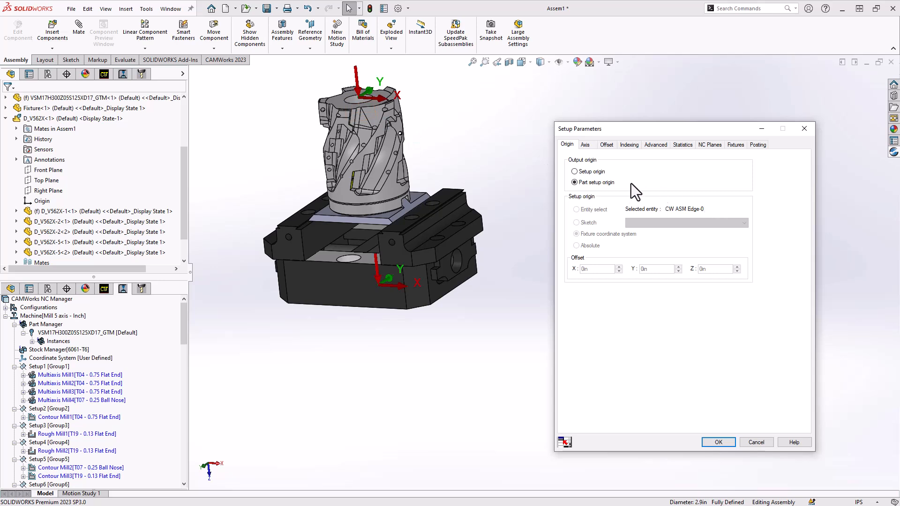
Step: Set Setup1's offset to Work Coordinate, starting at 54
click(606, 145)
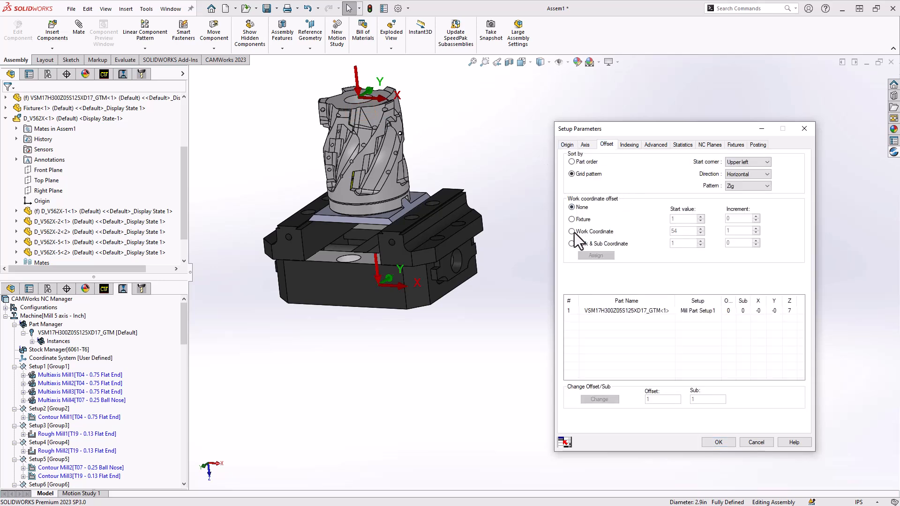
click(572, 231)
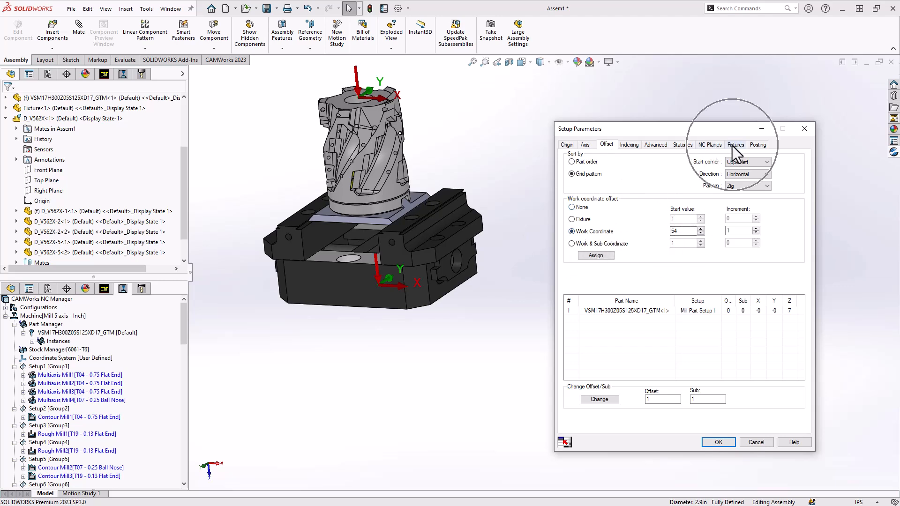
Step: Add the vise jaw, vise base and another vise component as Setup1 fixtures, then apply
click(736, 144)
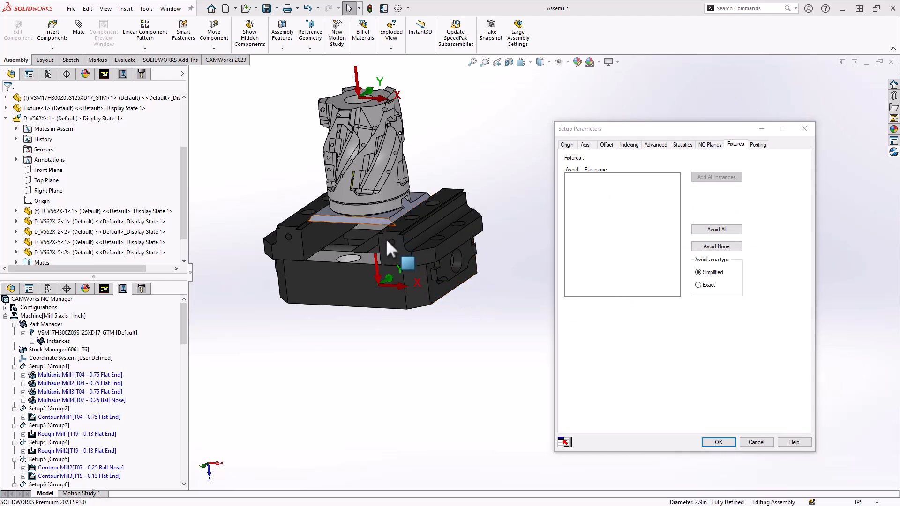
click(391, 247)
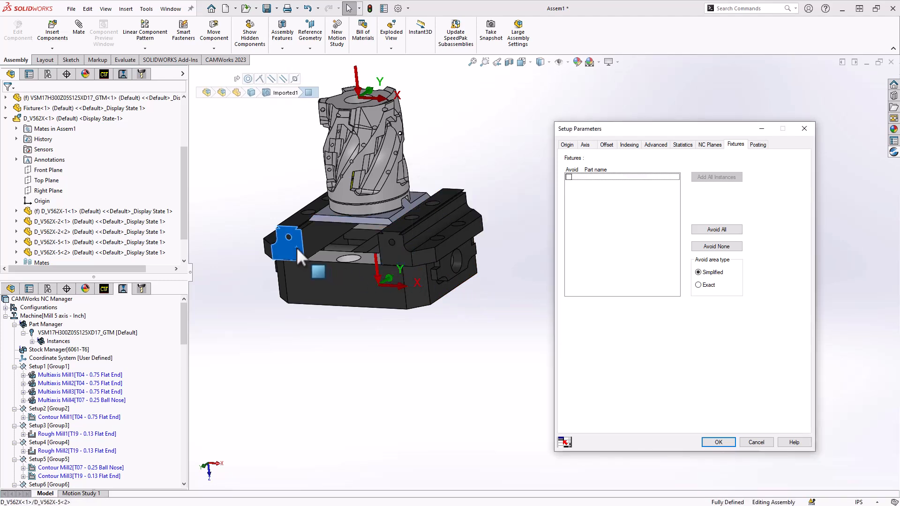
click(345, 287)
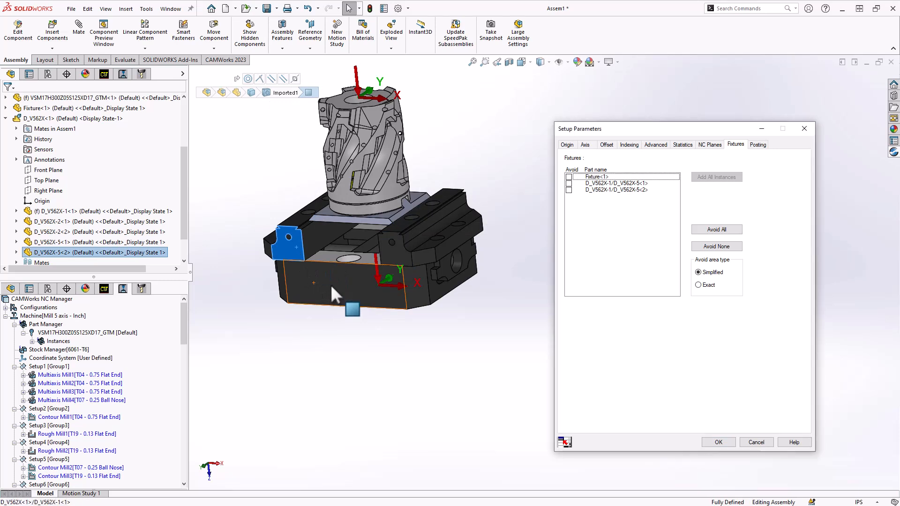
click(335, 290)
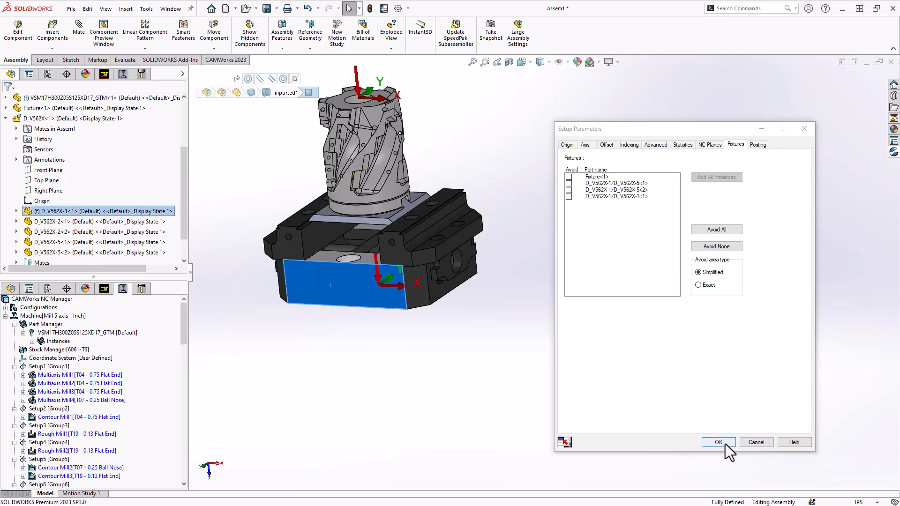
click(718, 442)
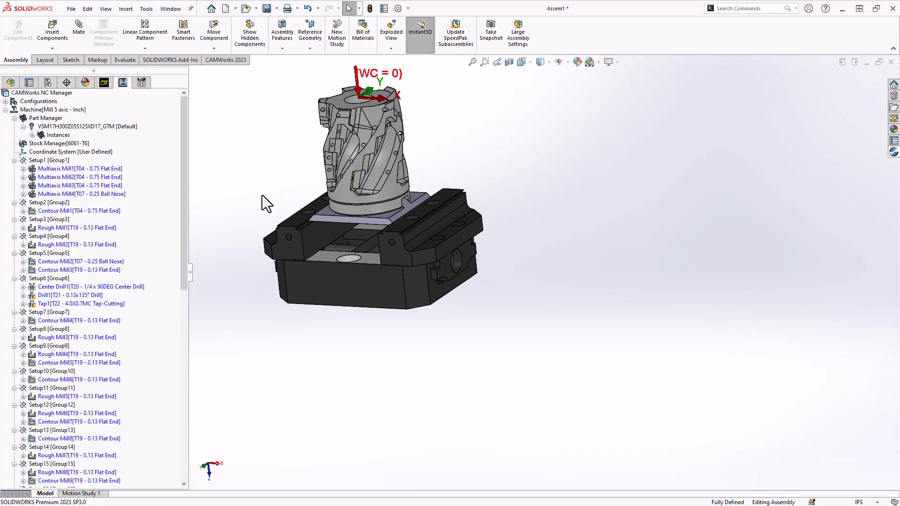
Step: Generate Multiaxis Mill1's toolpath and launch Simulate Toolpath from the CAMWorks 2023 tab
right_click(80, 168)
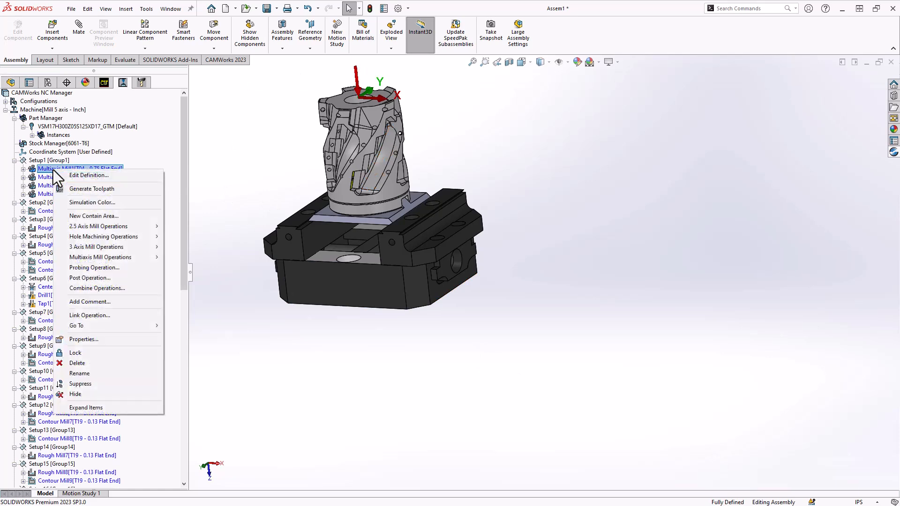
click(91, 188)
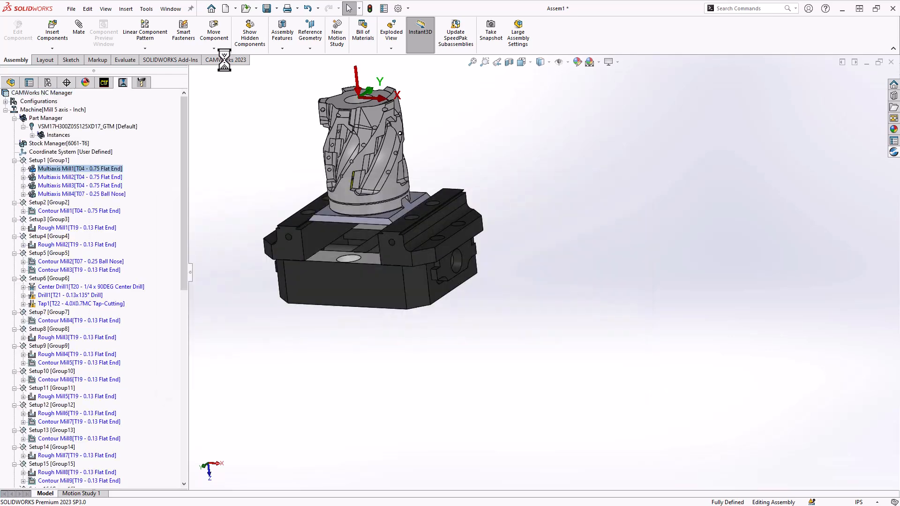
click(225, 60)
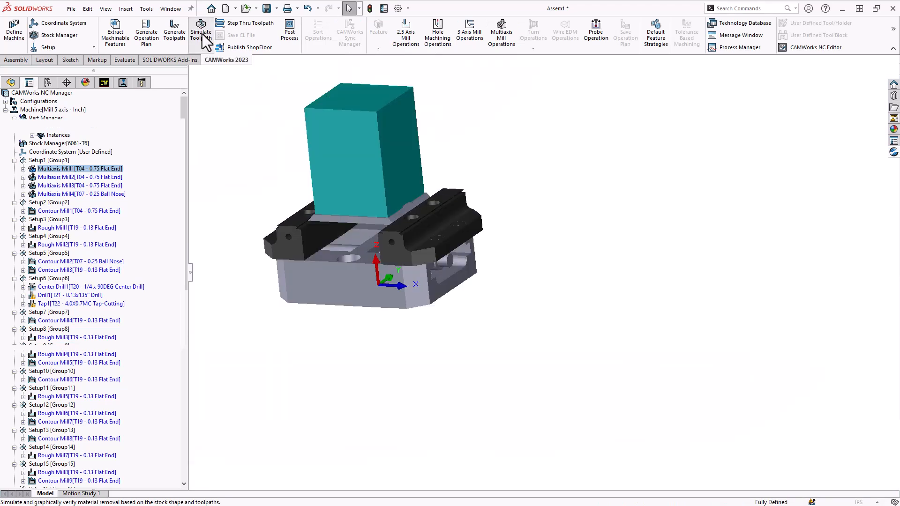
click(201, 32)
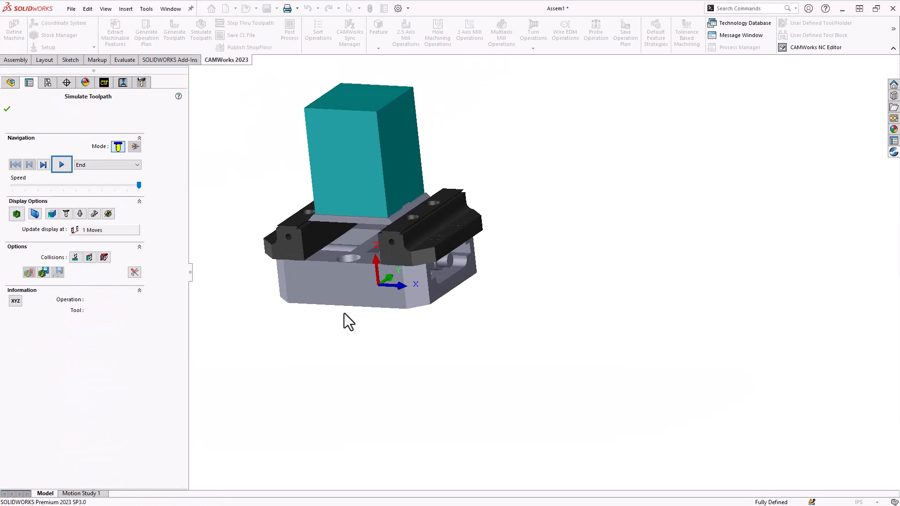